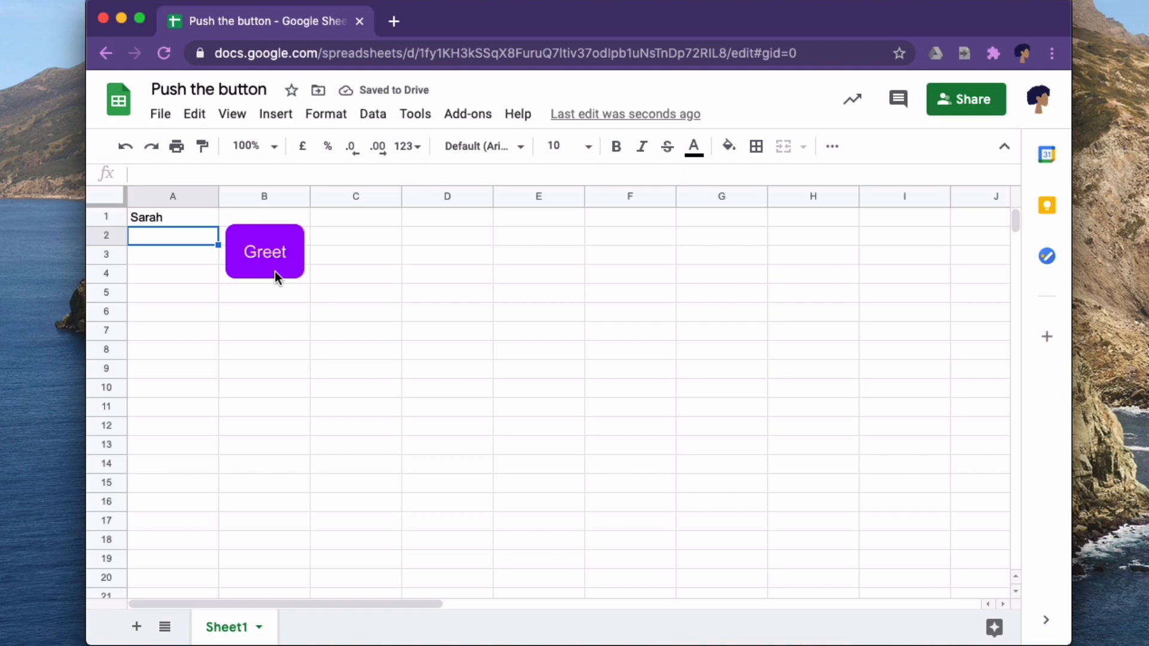
Run the Greet drawing's script and dismiss the 'Nice to meet you Sarah' alert
{"action": "left_click", "coordinate": [265, 251]}
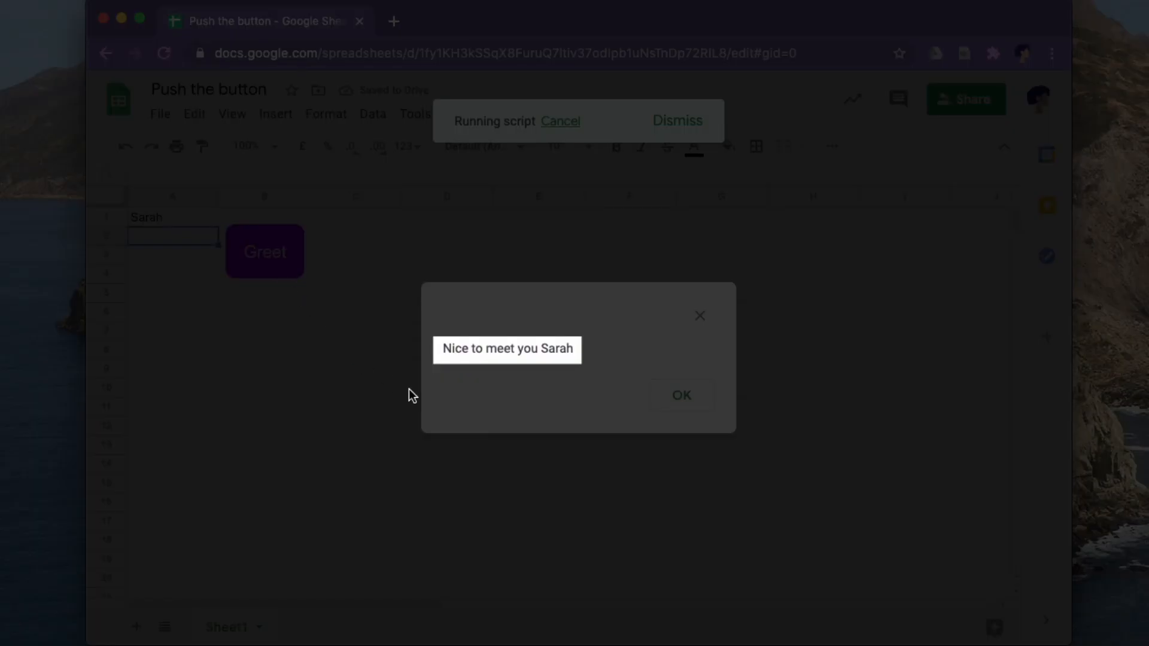
{"action": "mouse_move", "coordinate": [681, 395]}
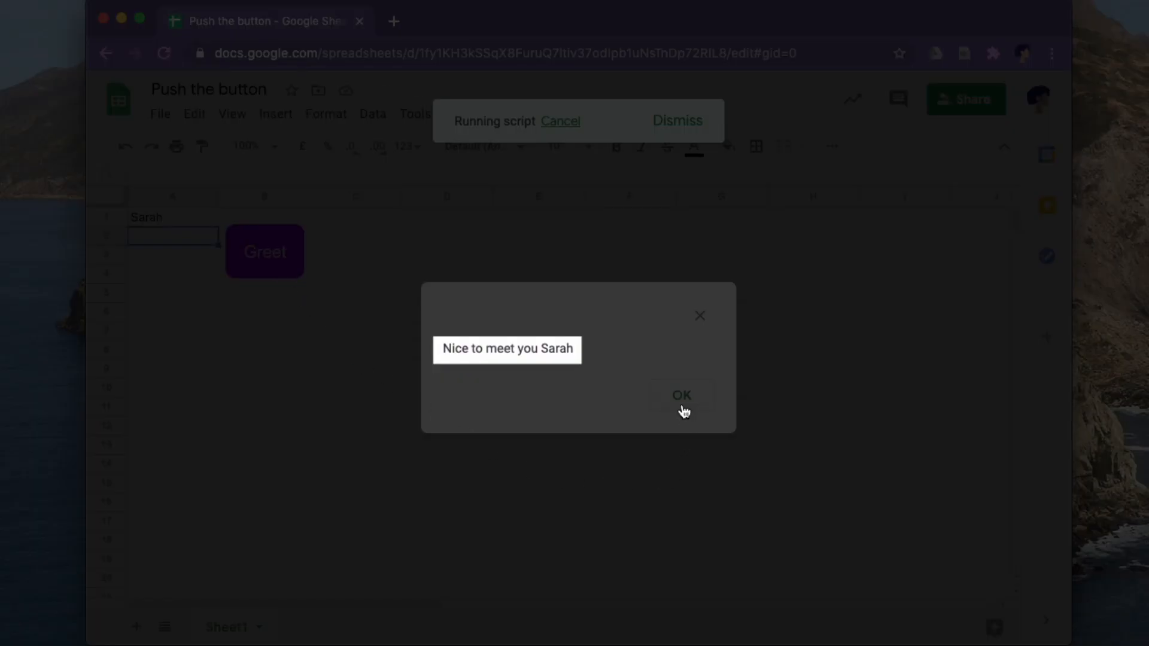
{"action": "left_click", "coordinate": [679, 395]}
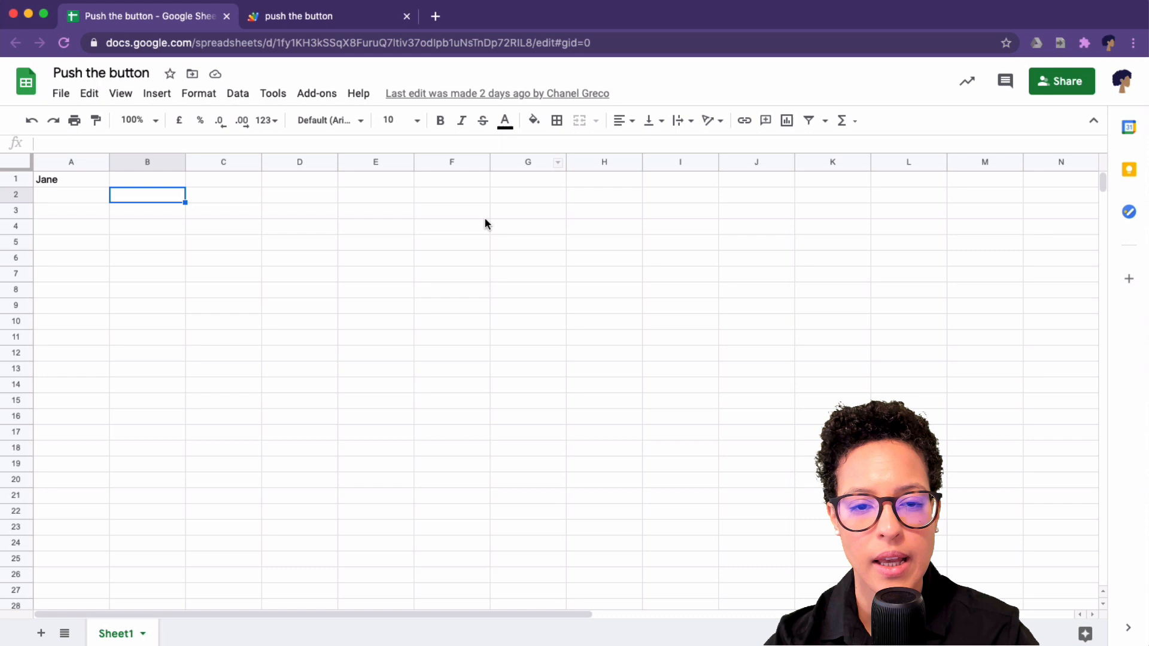
{"action": "mouse_move", "coordinate": [160, 210]}
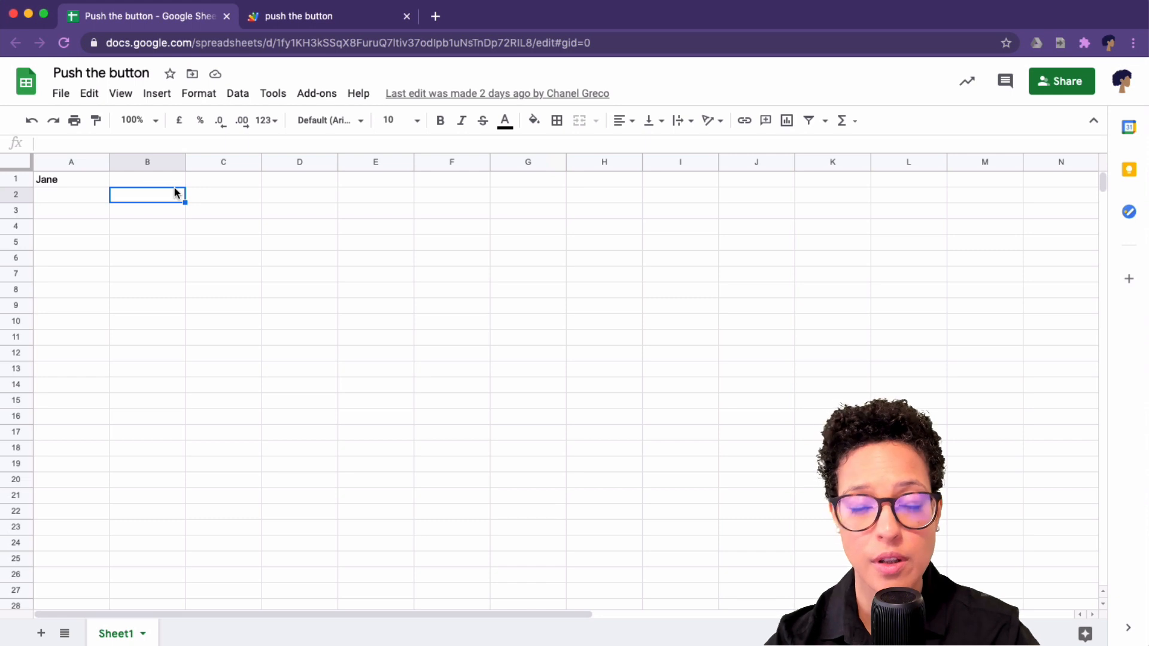
{"action": "mouse_move", "coordinate": [144, 200]}
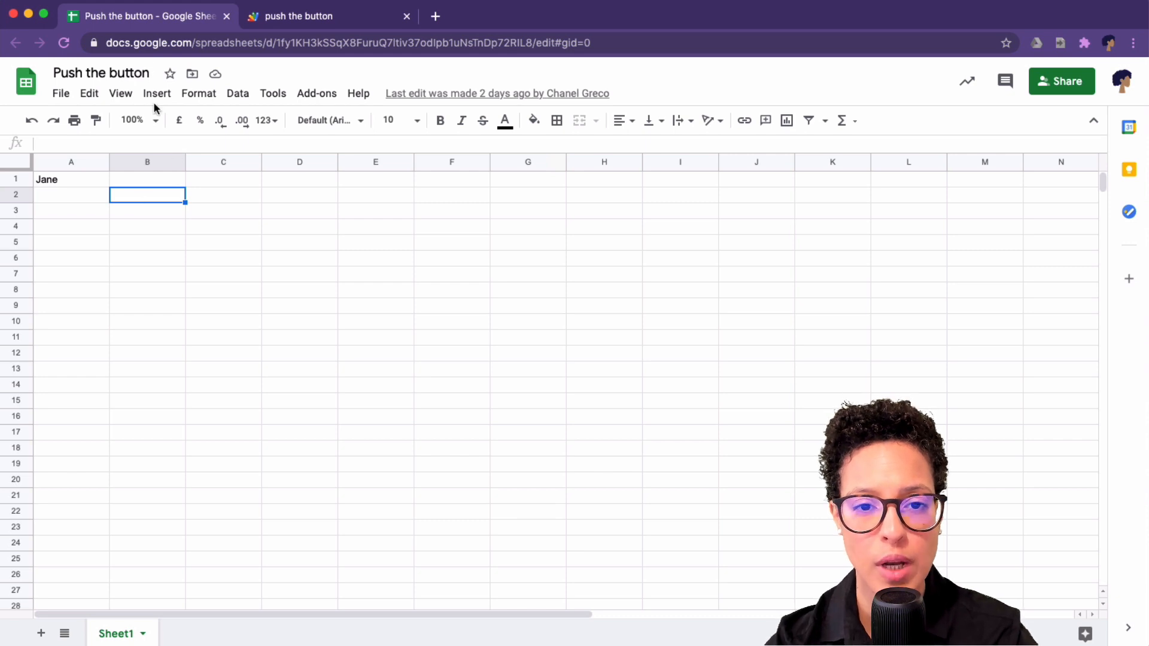
Insert a new drawing and pick the rounded rectangle shape
{"action": "left_click", "coordinate": [156, 94]}
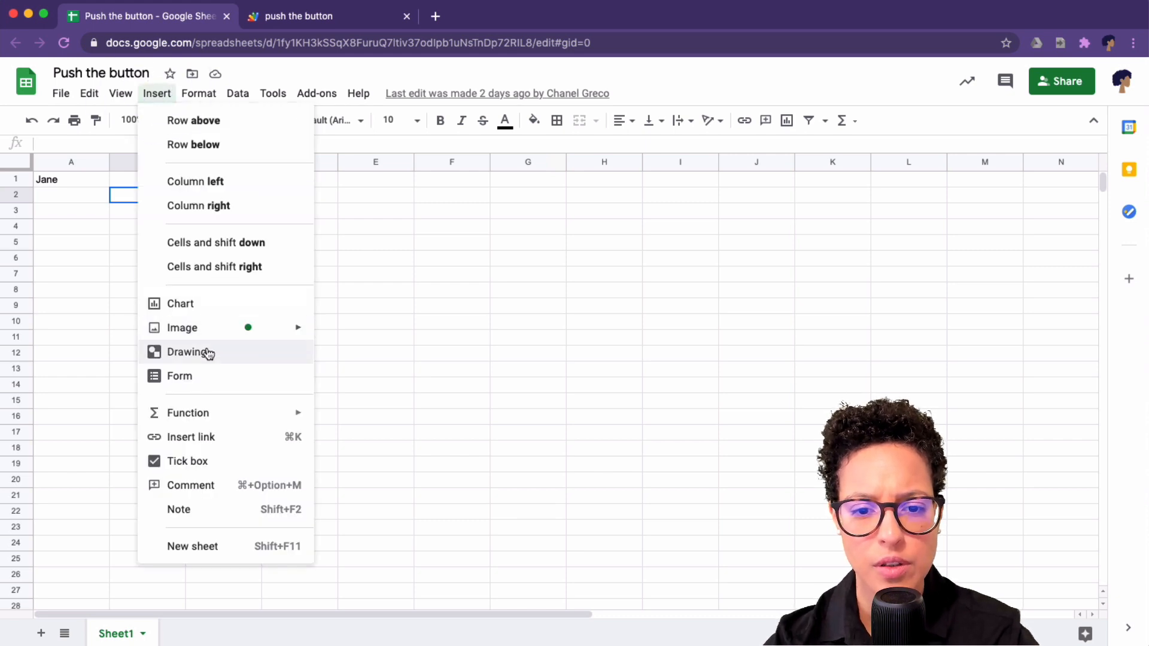
{"action": "left_click", "coordinate": [189, 352]}
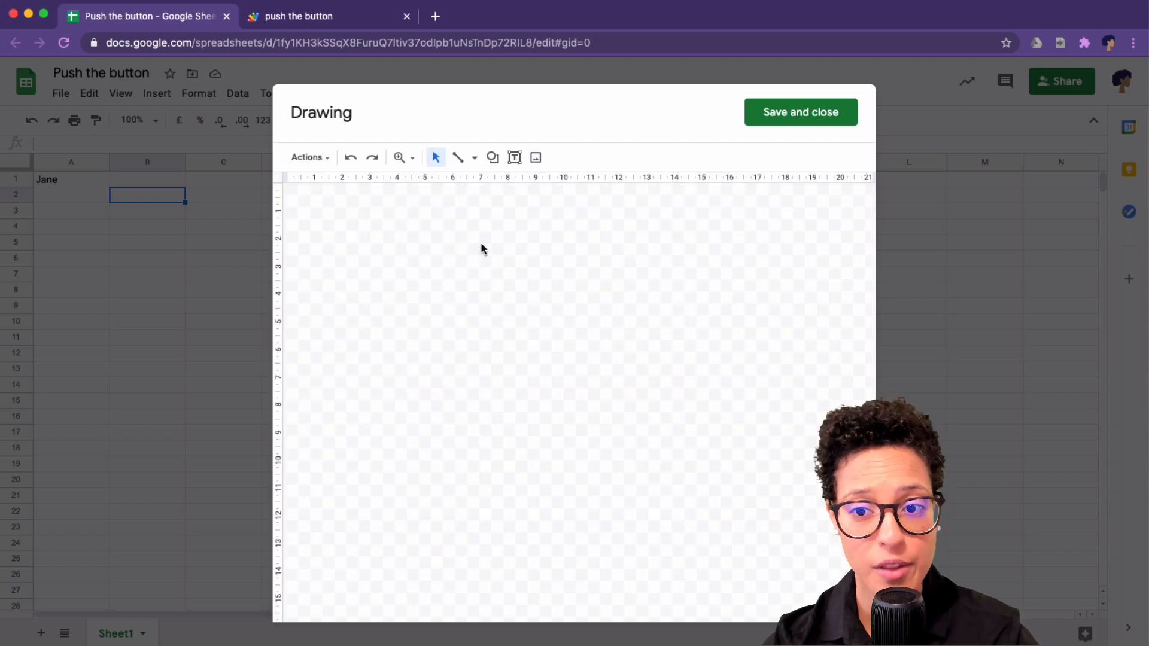
{"action": "left_click", "coordinate": [493, 157]}
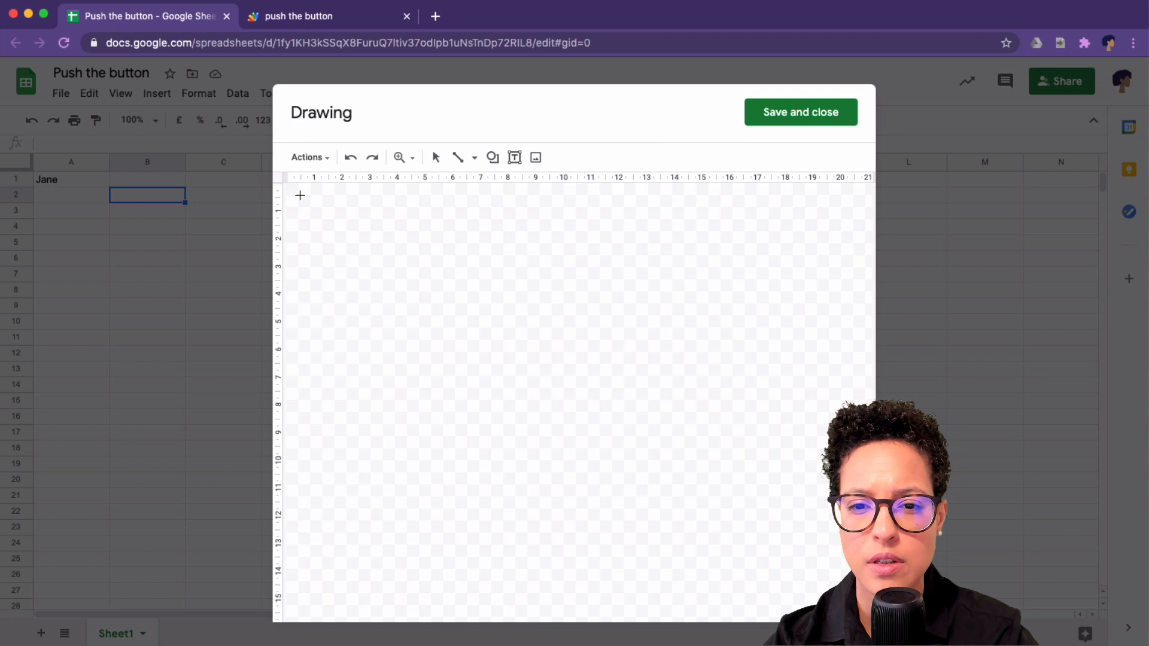
Draw a small rounded rectangle labelled 'Greet', centre its text and fill it purple
{"action": "left_click_drag", "start_coordinate": [301, 196], "coordinate": [440, 249]}
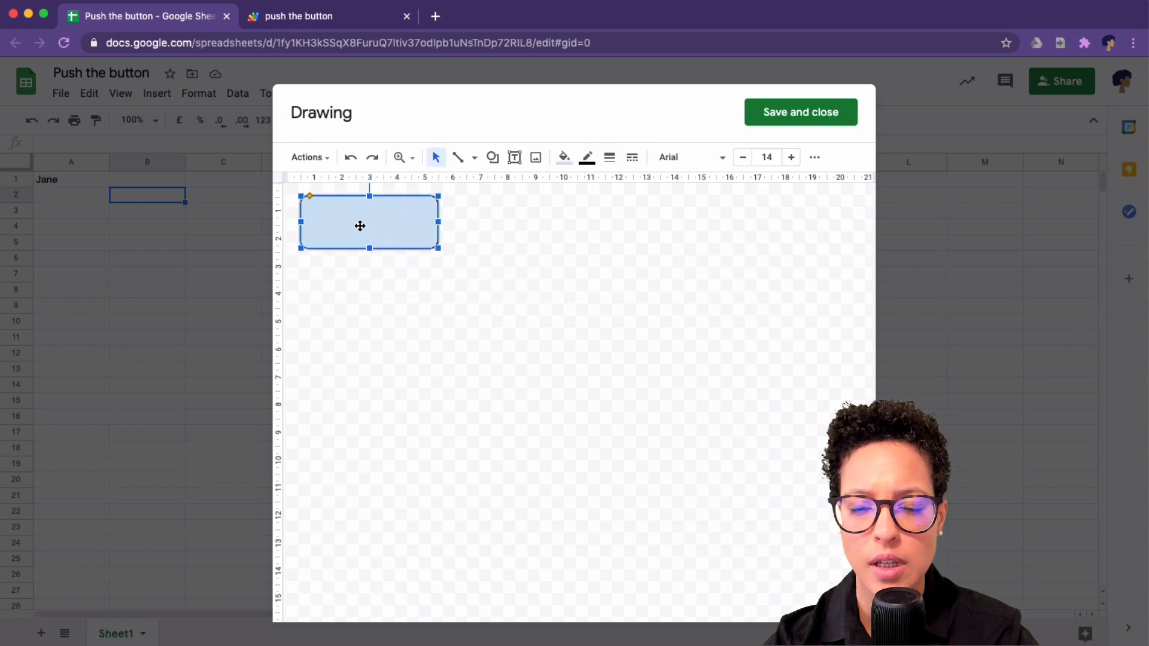
{"action": "type", "text": "Gre"}
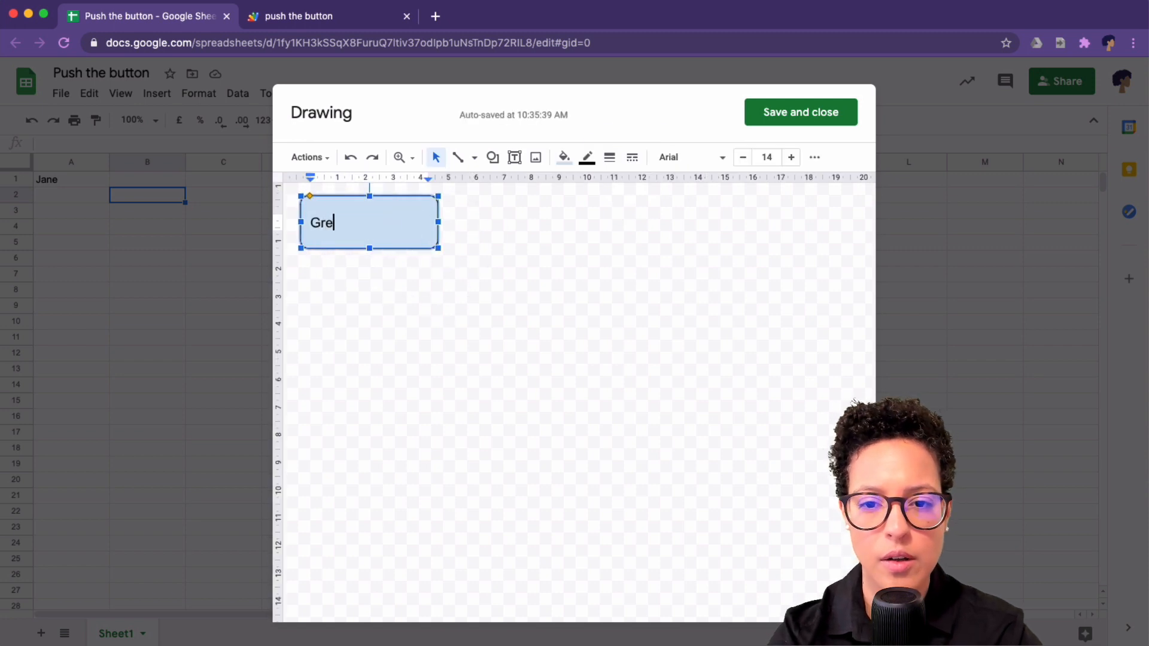
{"action": "type", "text": "eti"}
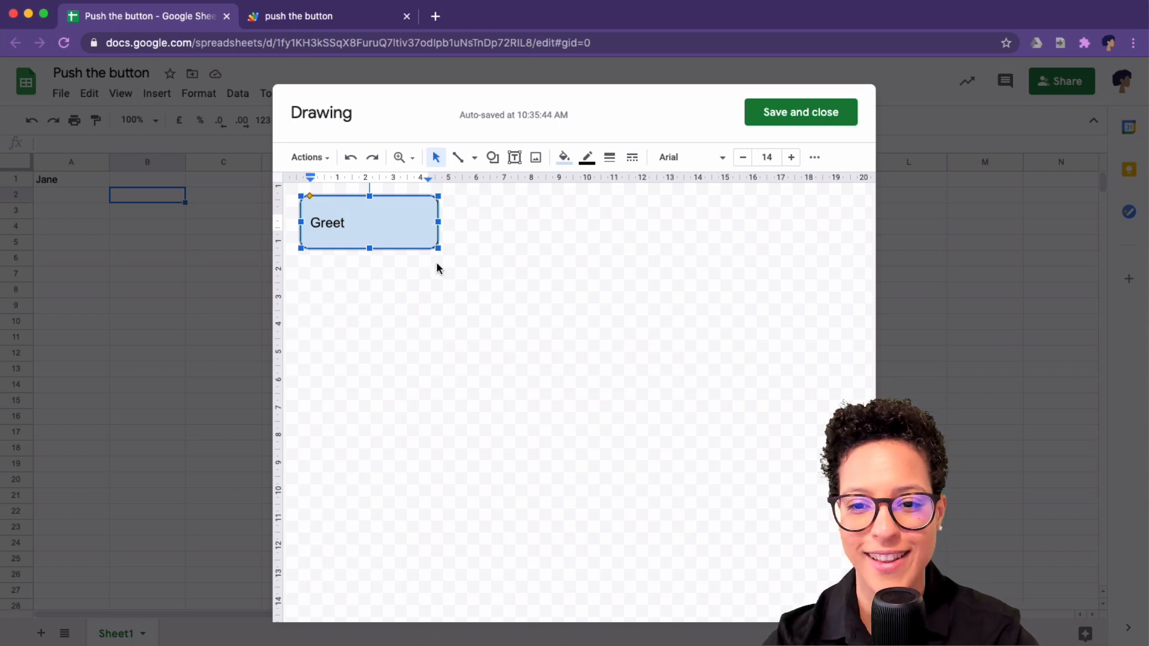
{"action": "left_click_drag", "start_coordinate": [438, 248], "coordinate": [370, 242]}
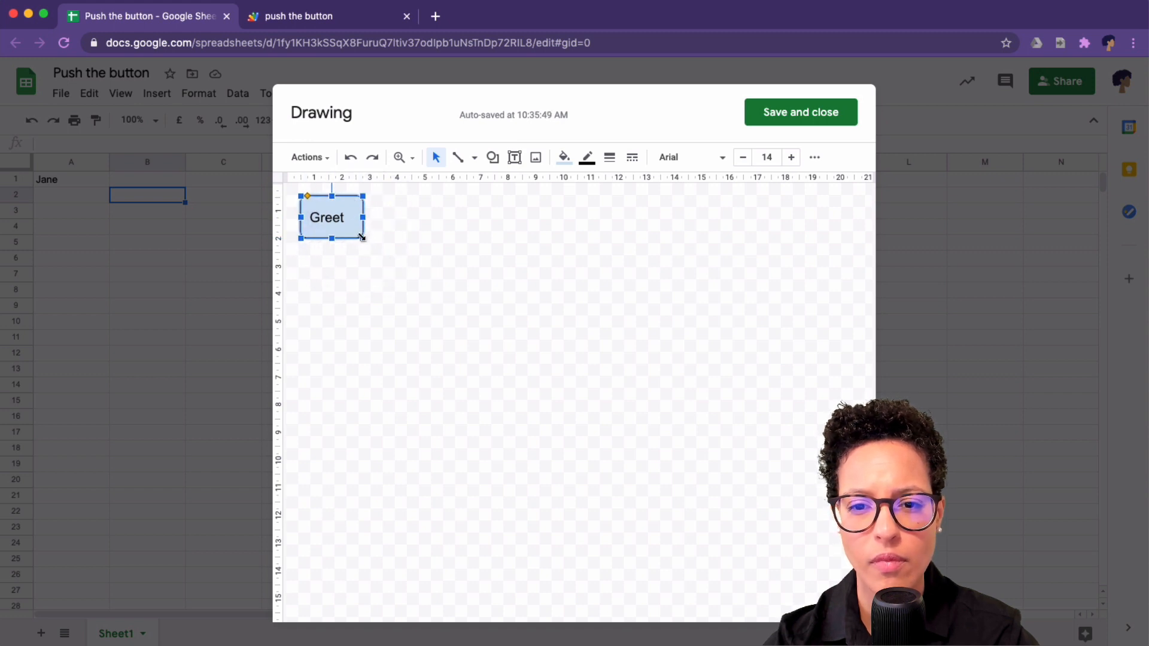
{"action": "left_click", "coordinate": [814, 157]}
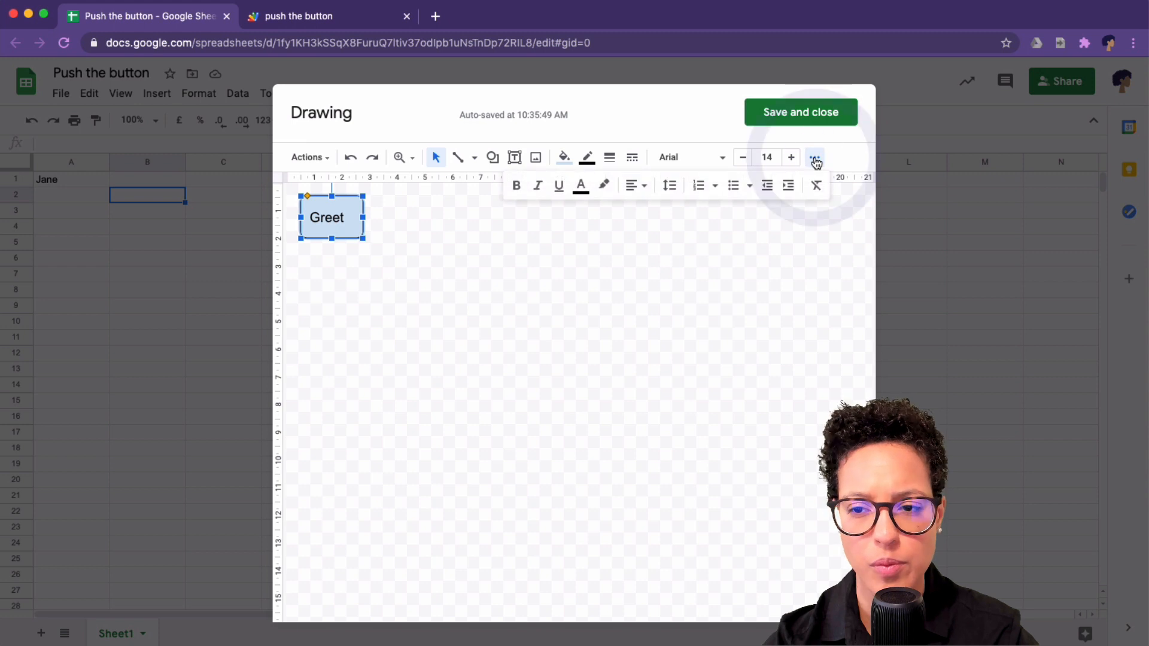
{"action": "mouse_move", "coordinate": [669, 185]}
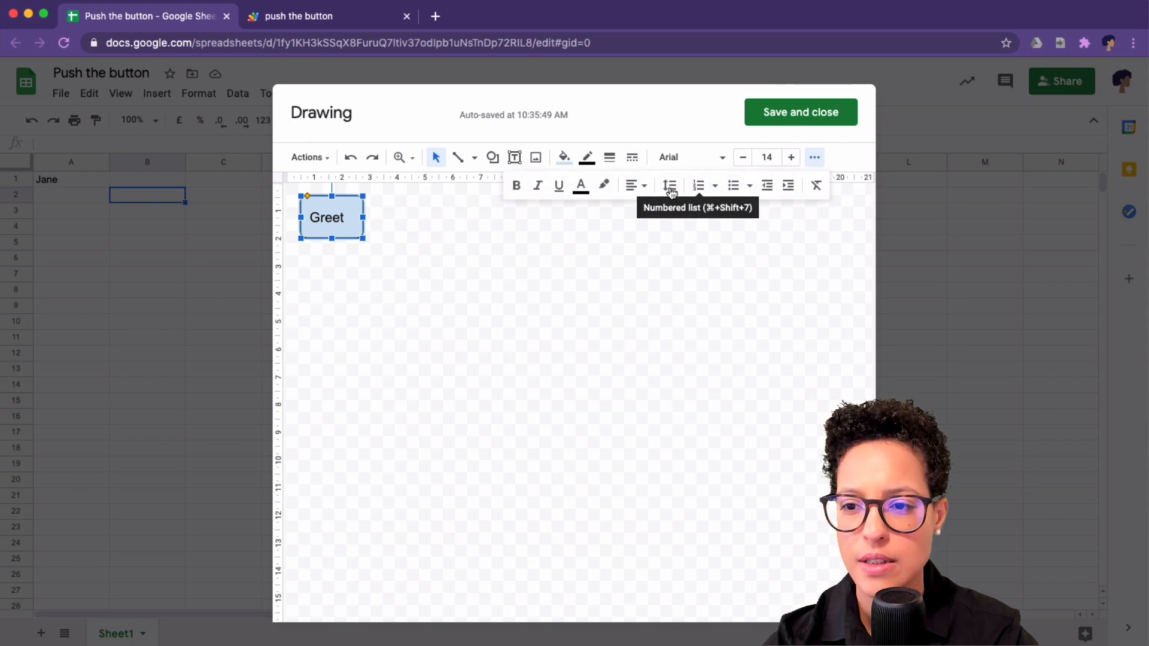
{"action": "mouse_move", "coordinate": [647, 216]}
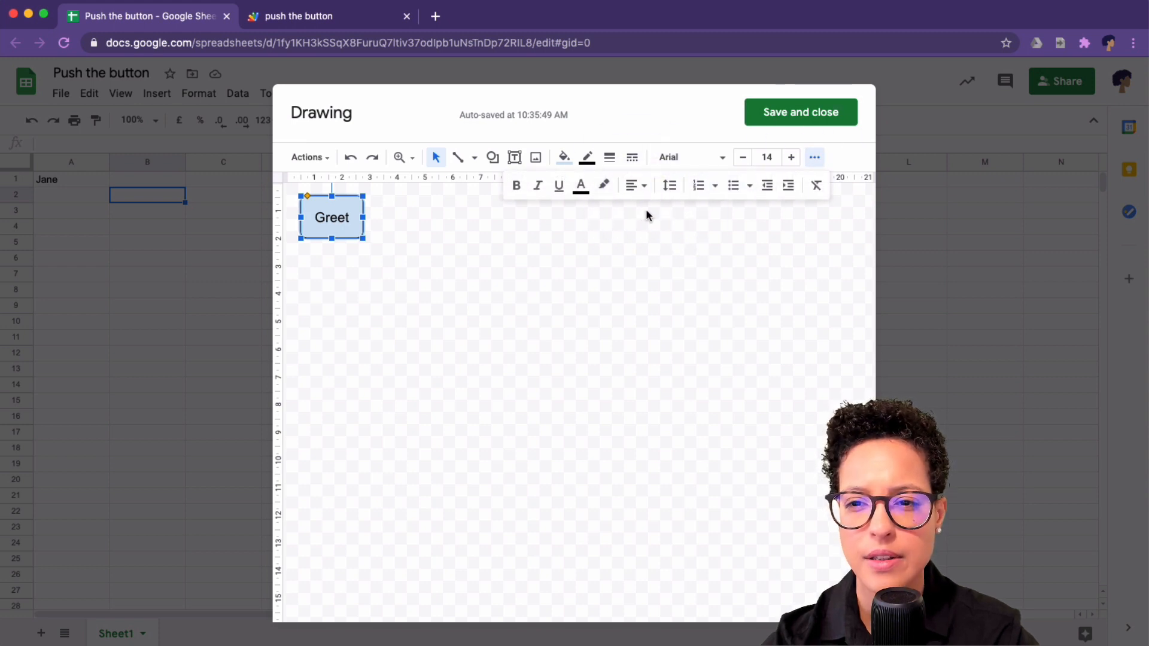
{"action": "left_click", "coordinate": [563, 157]}
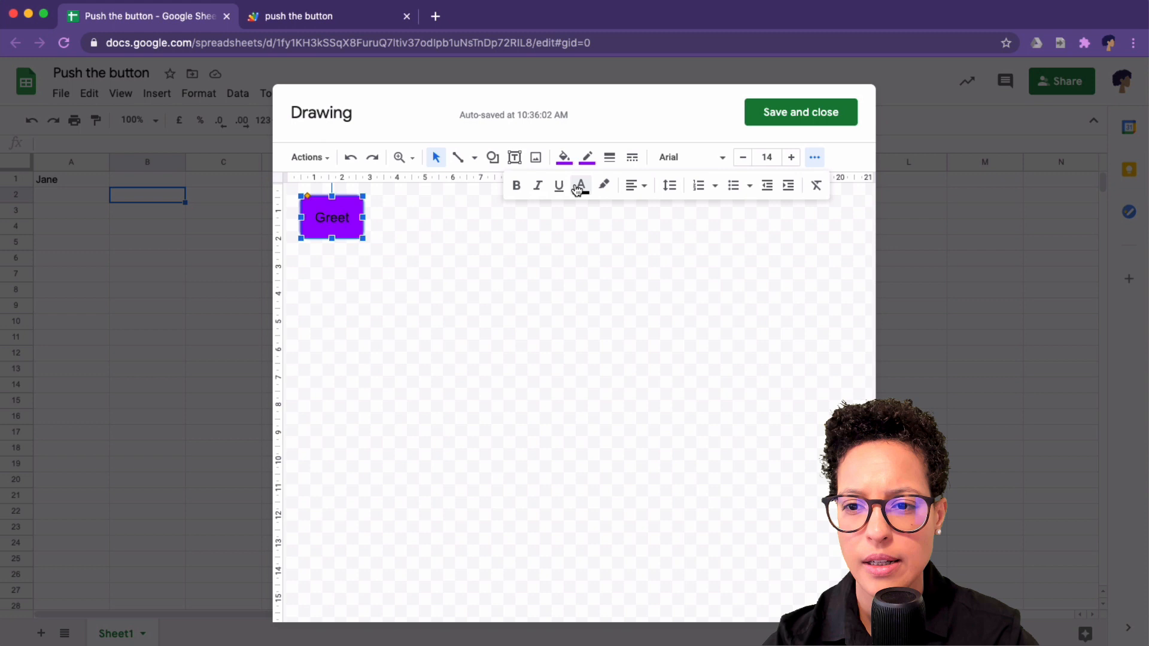
{"action": "mouse_move", "coordinate": [729, 212]}
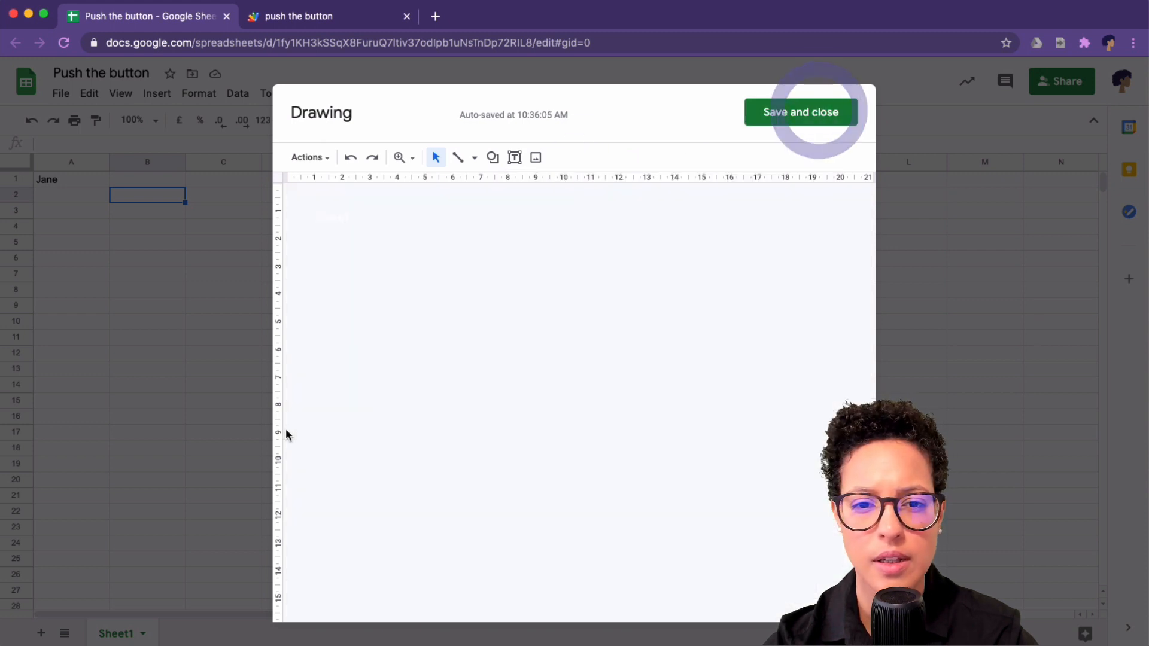
Save the Greet drawing onto cells B2–B4 and check greet() in Apps Script
{"action": "left_click", "coordinate": [800, 111]}
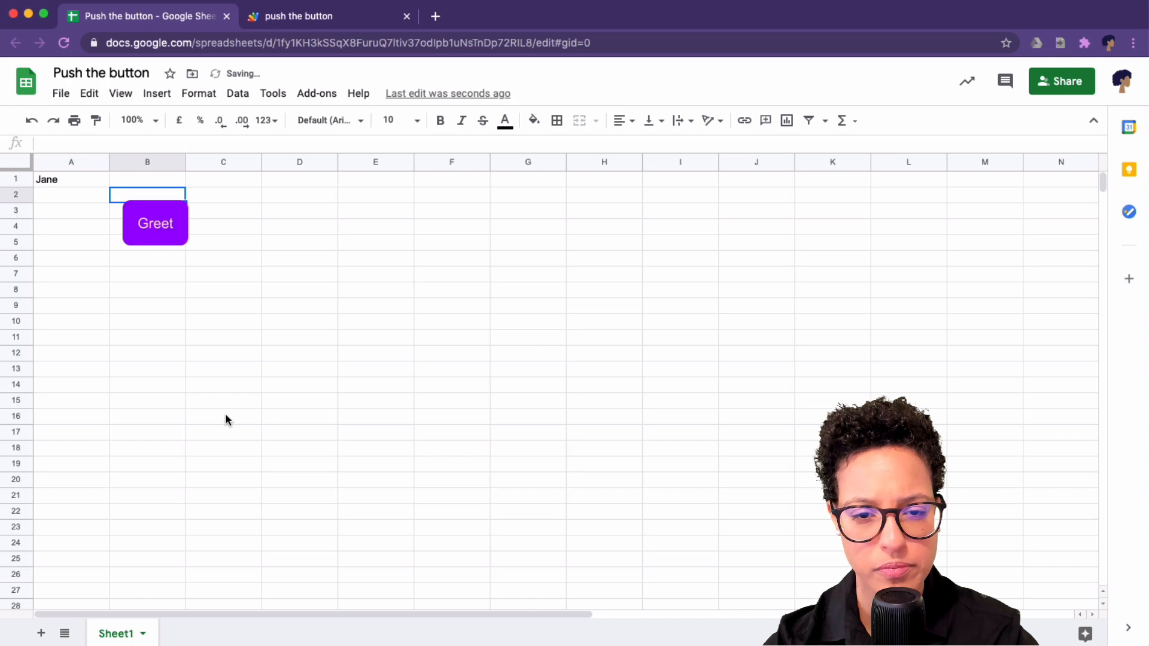
{"action": "left_click", "coordinate": [155, 224]}
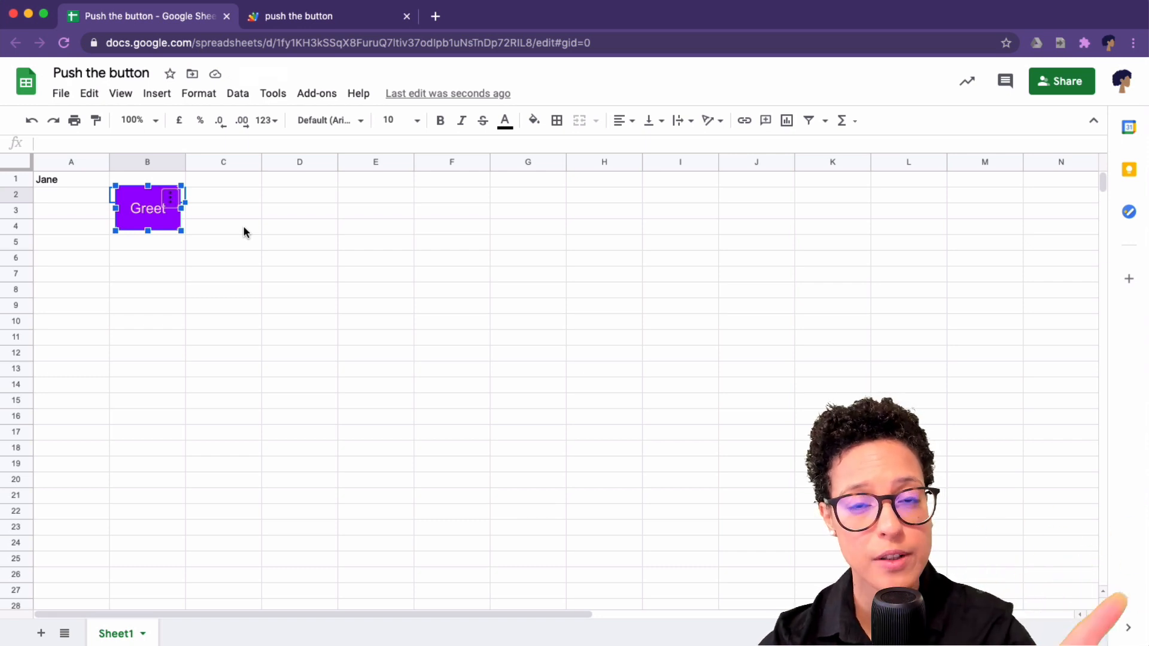
{"action": "mouse_move", "coordinate": [284, 198]}
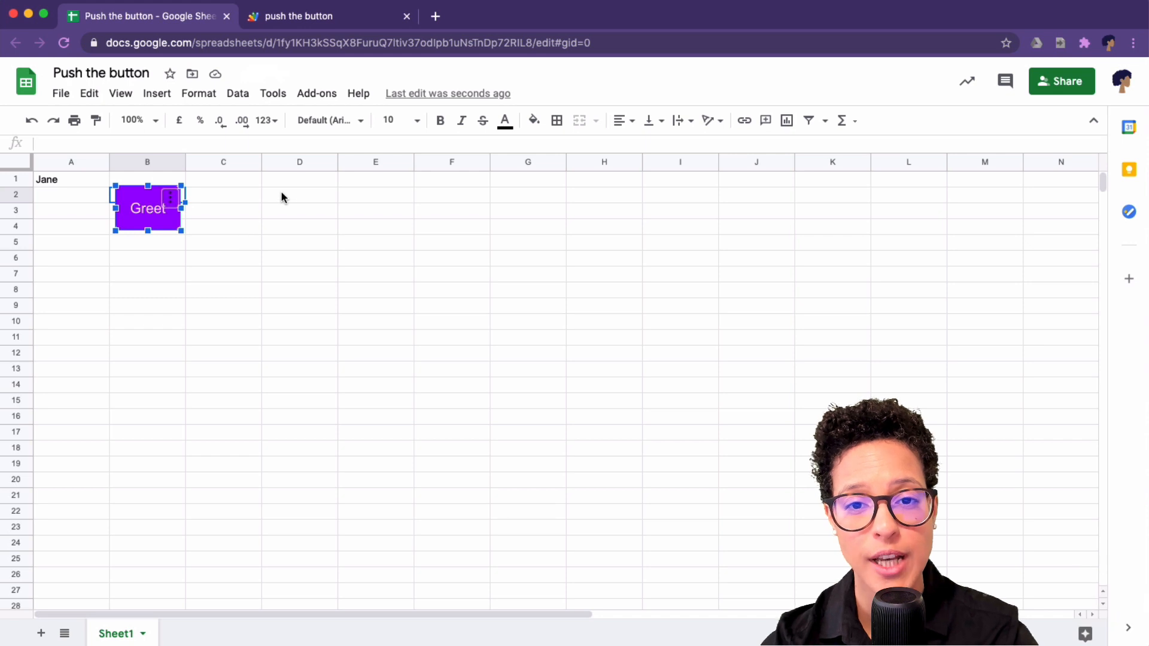
{"action": "left_click", "coordinate": [330, 16]}
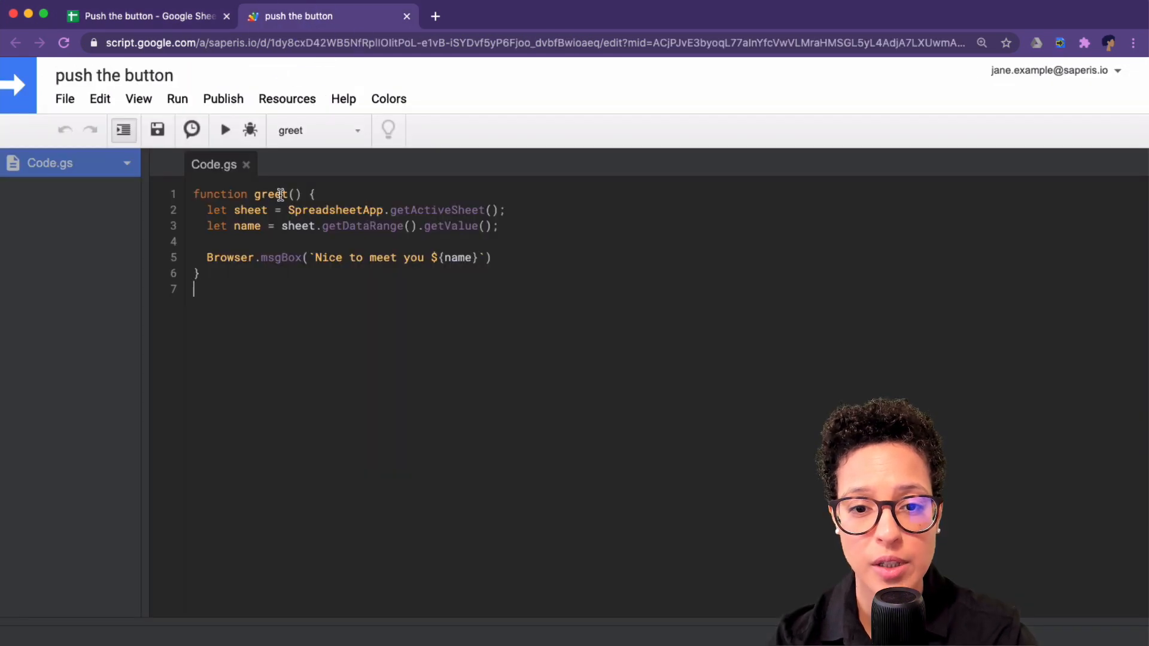
{"action": "mouse_move", "coordinate": [311, 235]}
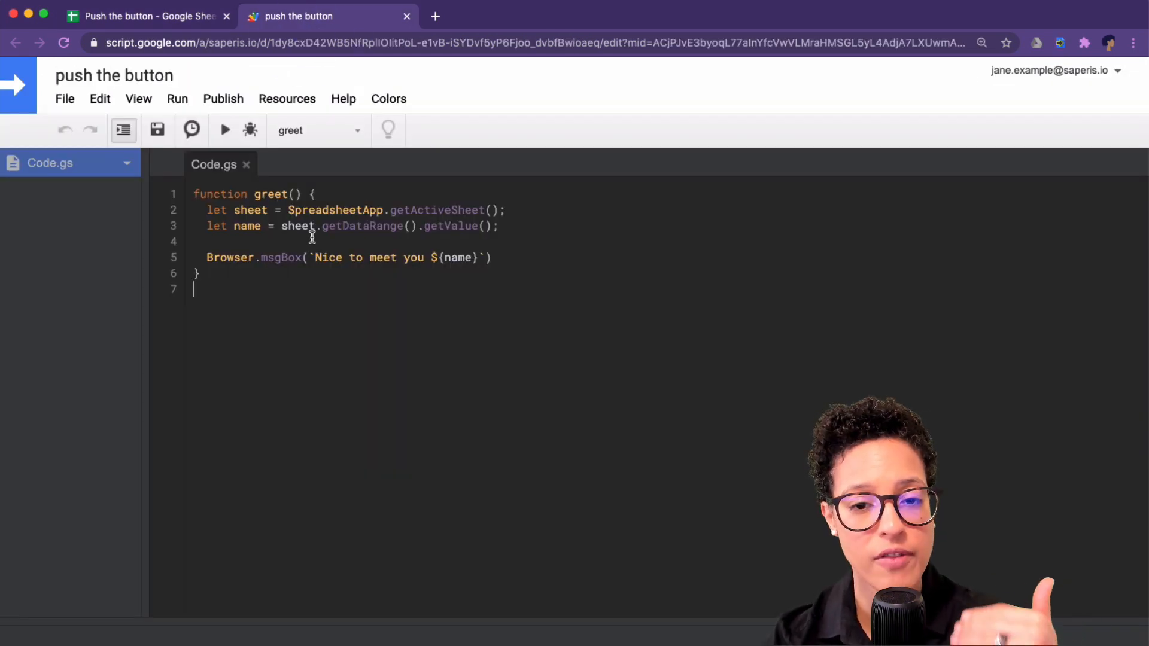
{"action": "left_click", "coordinate": [147, 16]}
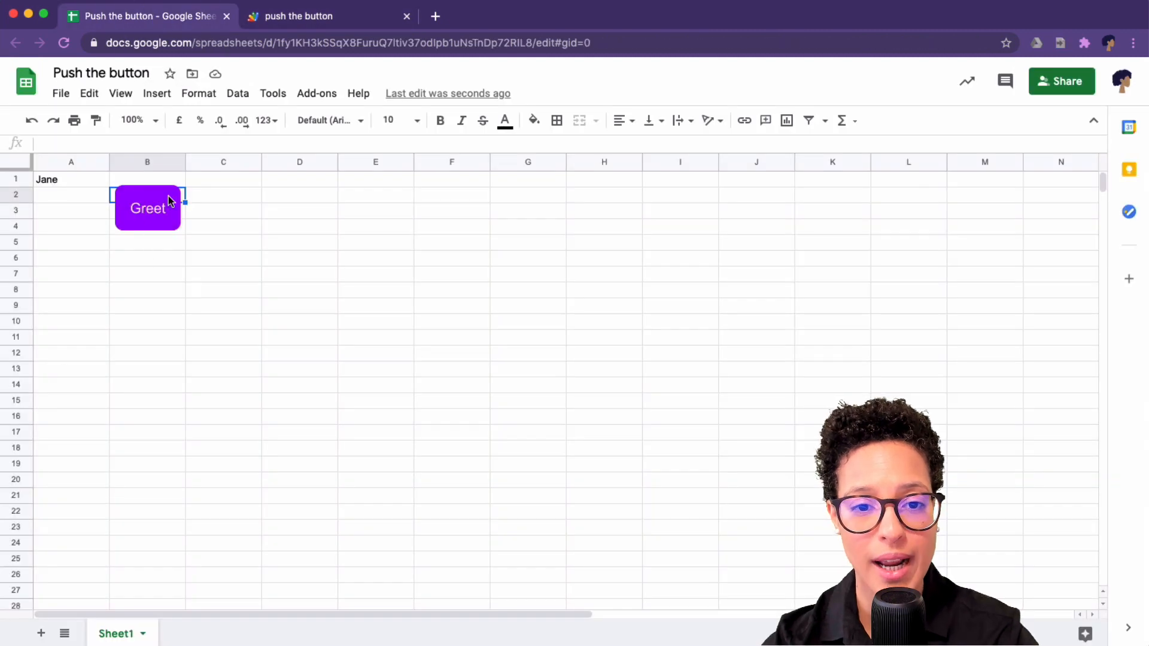
Assign the 'greet' script to the Greet drawing from its right-click menu
{"action": "left_click", "coordinate": [147, 208]}
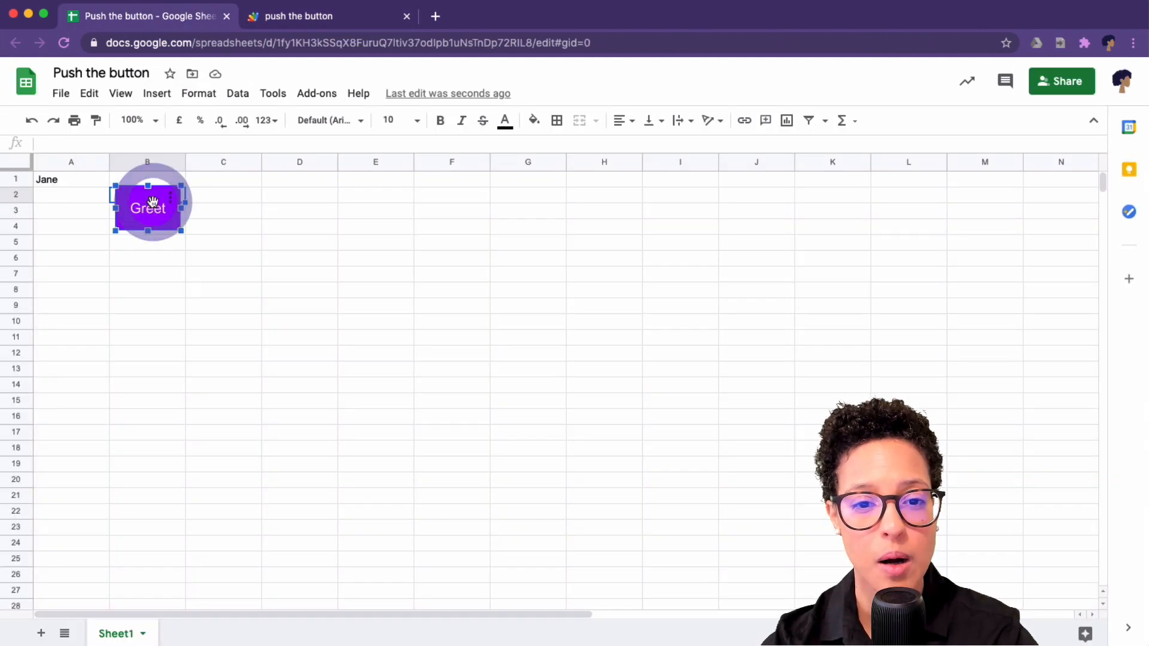
{"action": "left_click", "coordinate": [147, 208]}
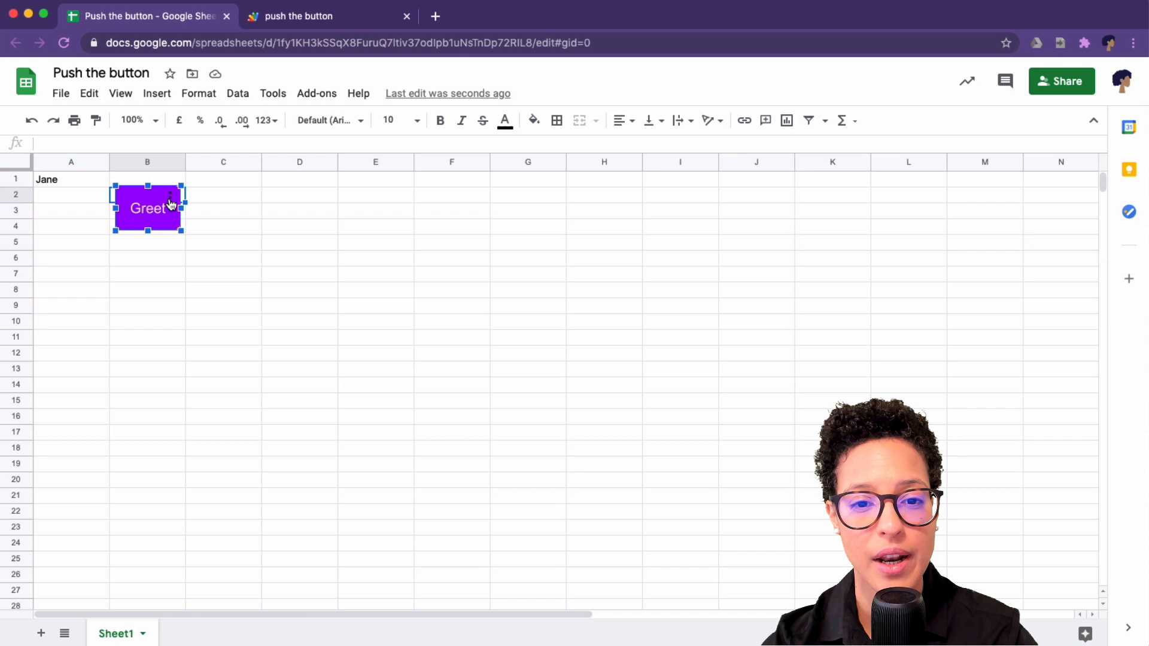
{"action": "right_click", "coordinate": [147, 209]}
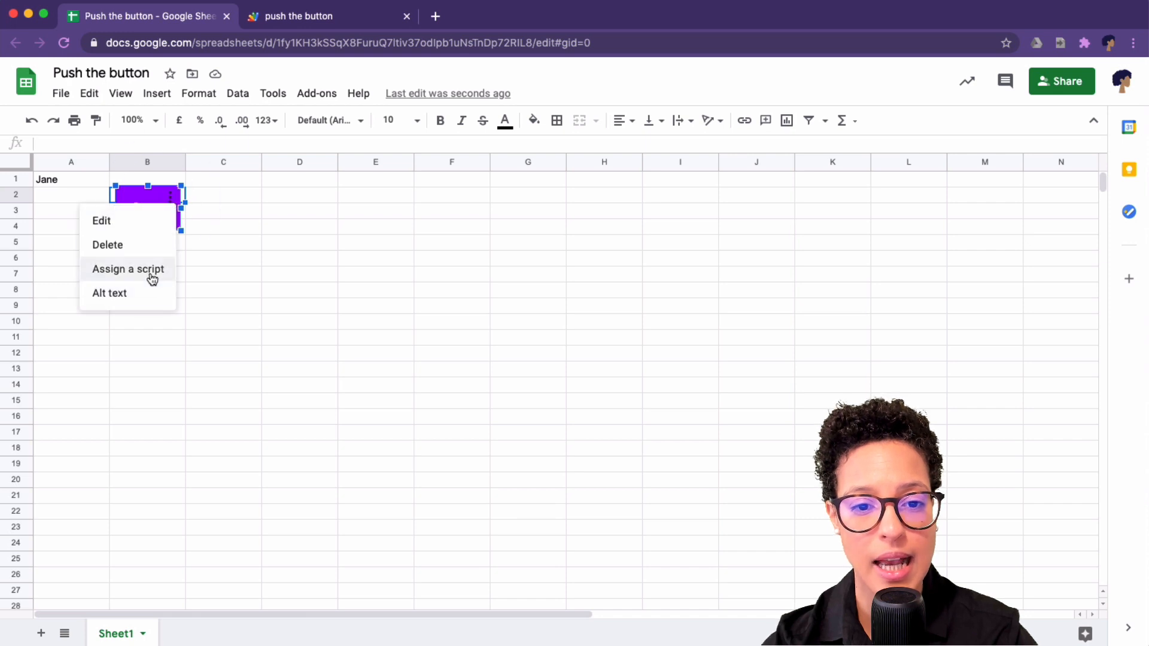
{"action": "left_click", "coordinate": [128, 268]}
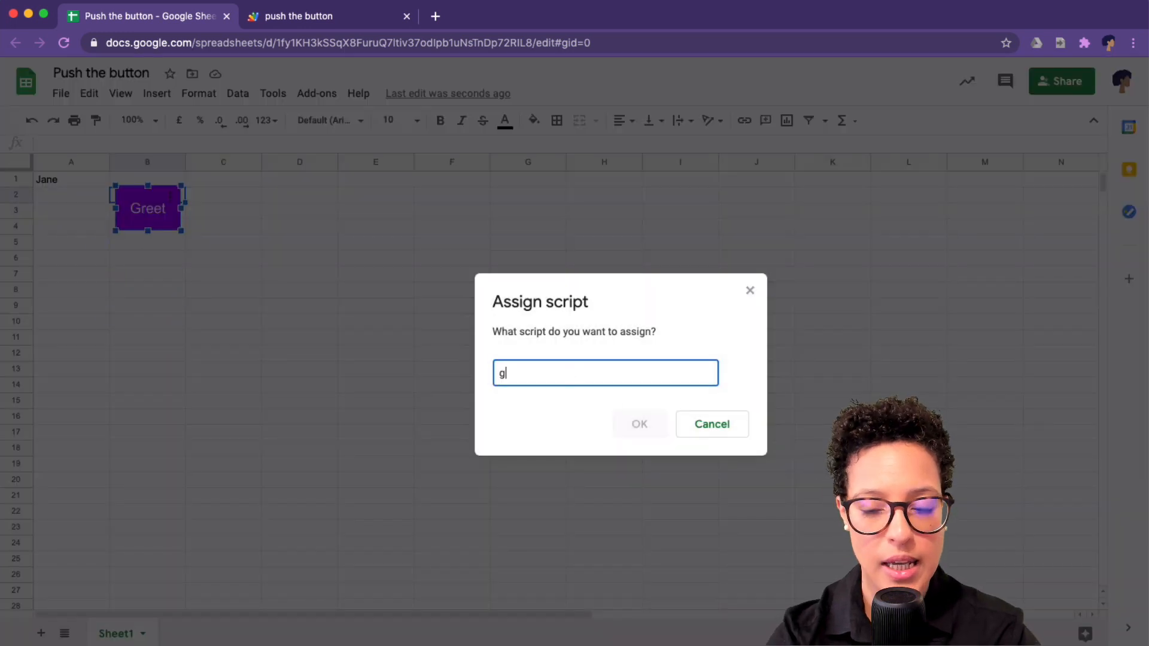
{"action": "type", "text": "reet"}
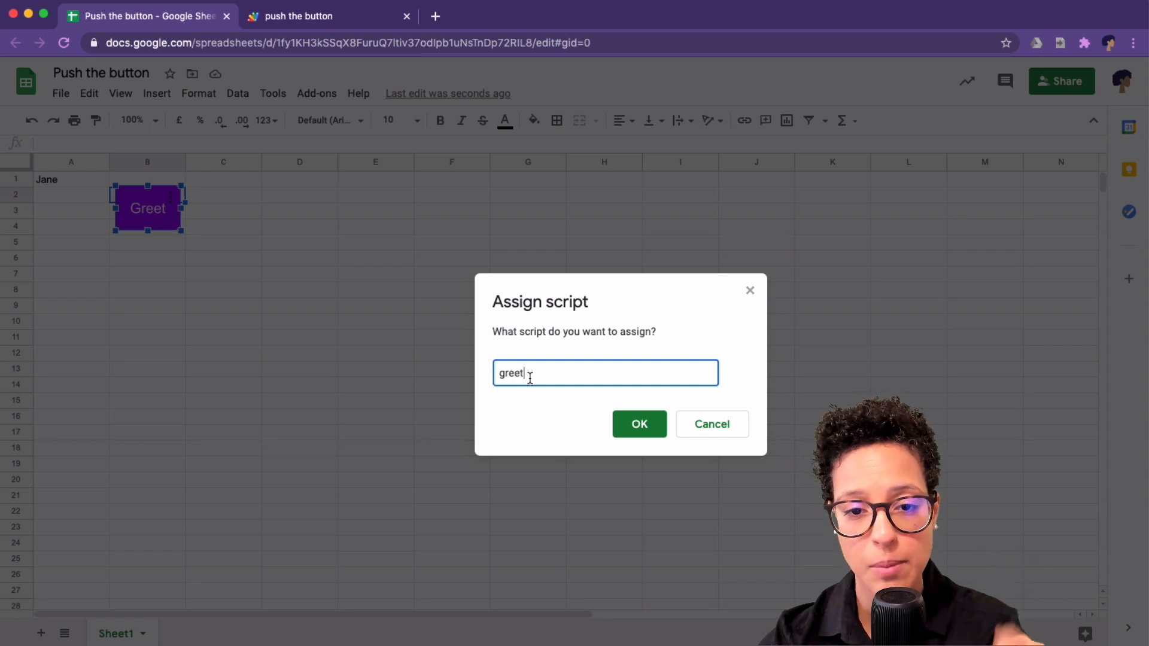
{"action": "left_click", "coordinate": [638, 423]}
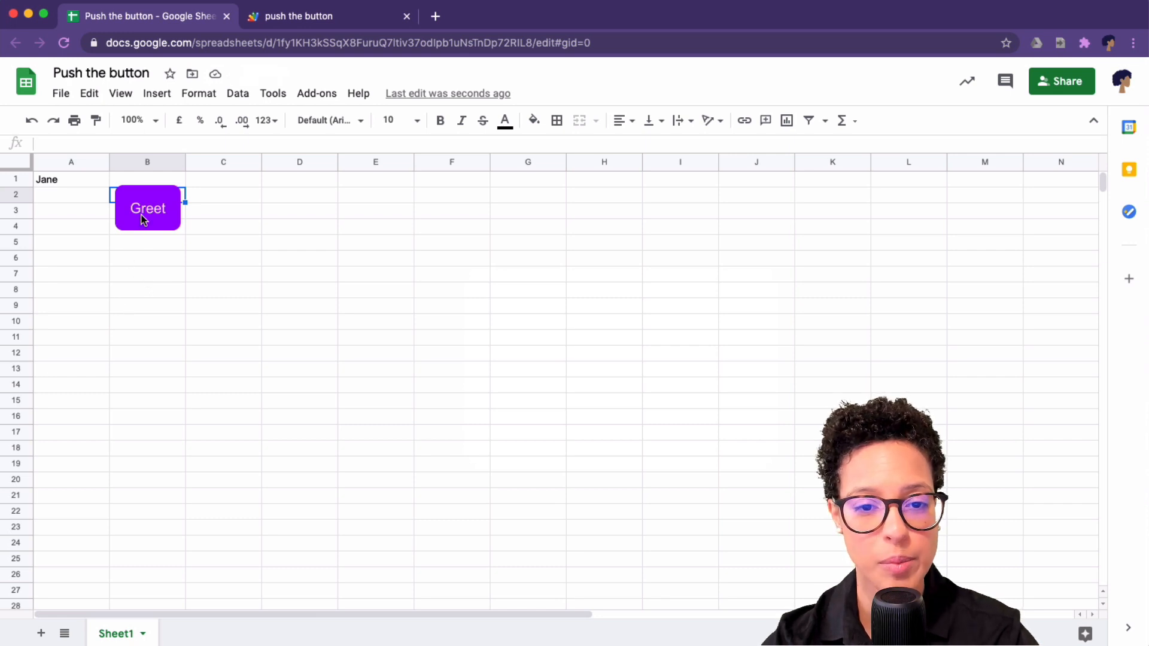
Click the Greet button and allow the script's spreadsheet access when authorisation is requested
{"action": "left_click", "coordinate": [148, 208]}
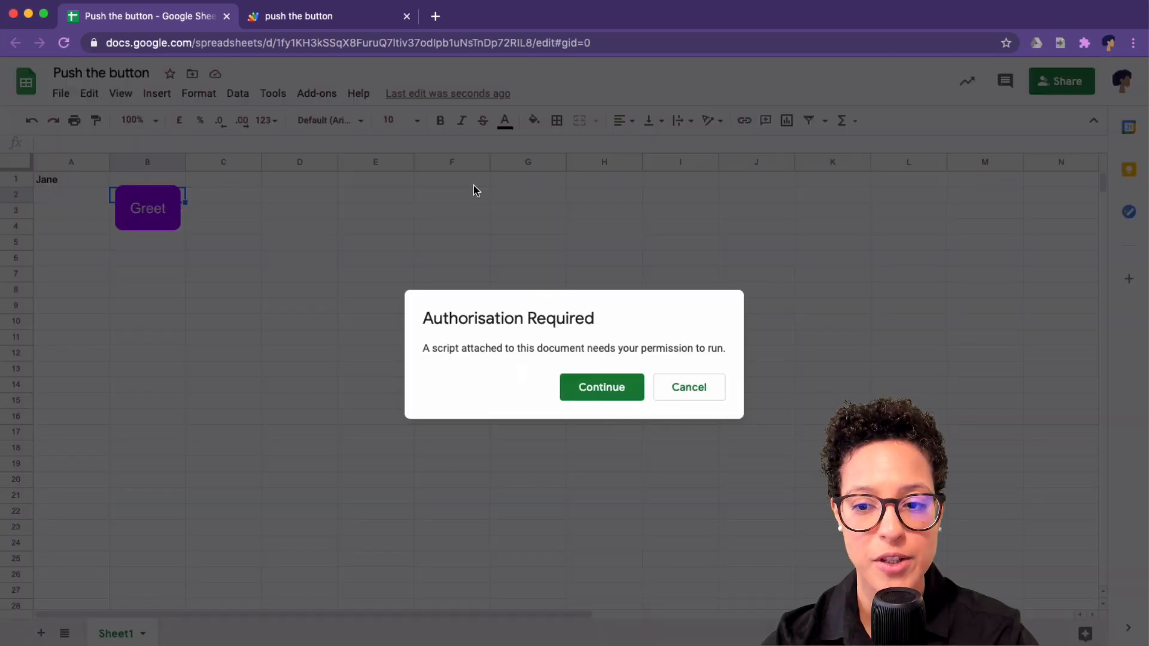
{"action": "left_click", "coordinate": [600, 387]}
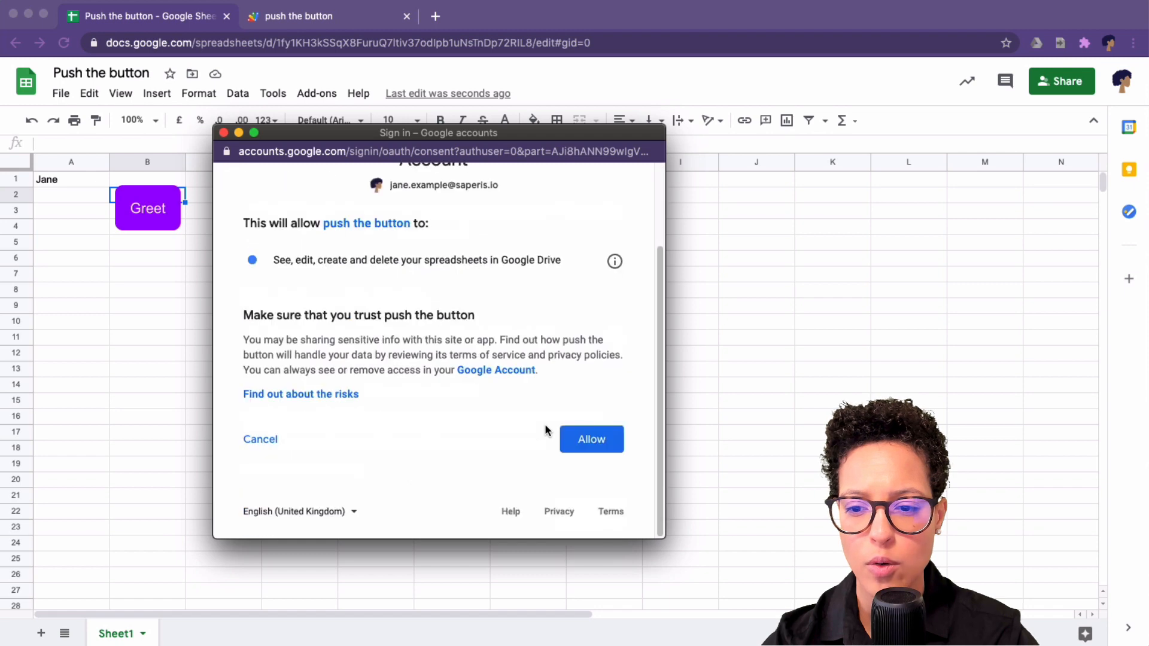
{"action": "left_click", "coordinate": [591, 439]}
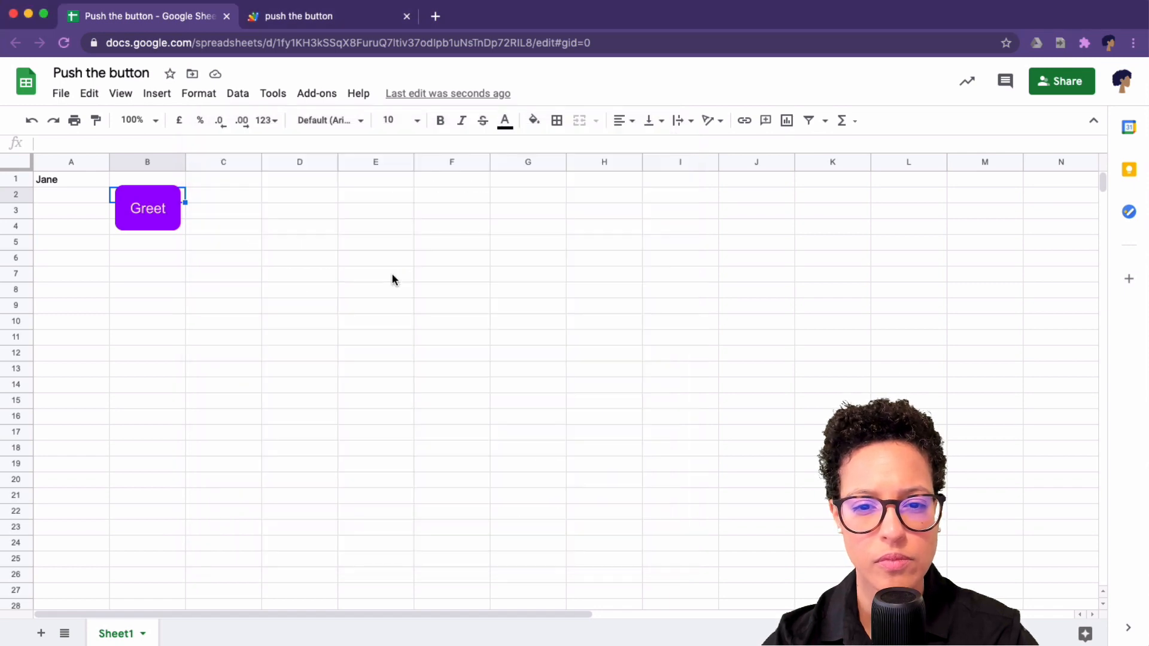
{"action": "left_click", "coordinate": [147, 209]}
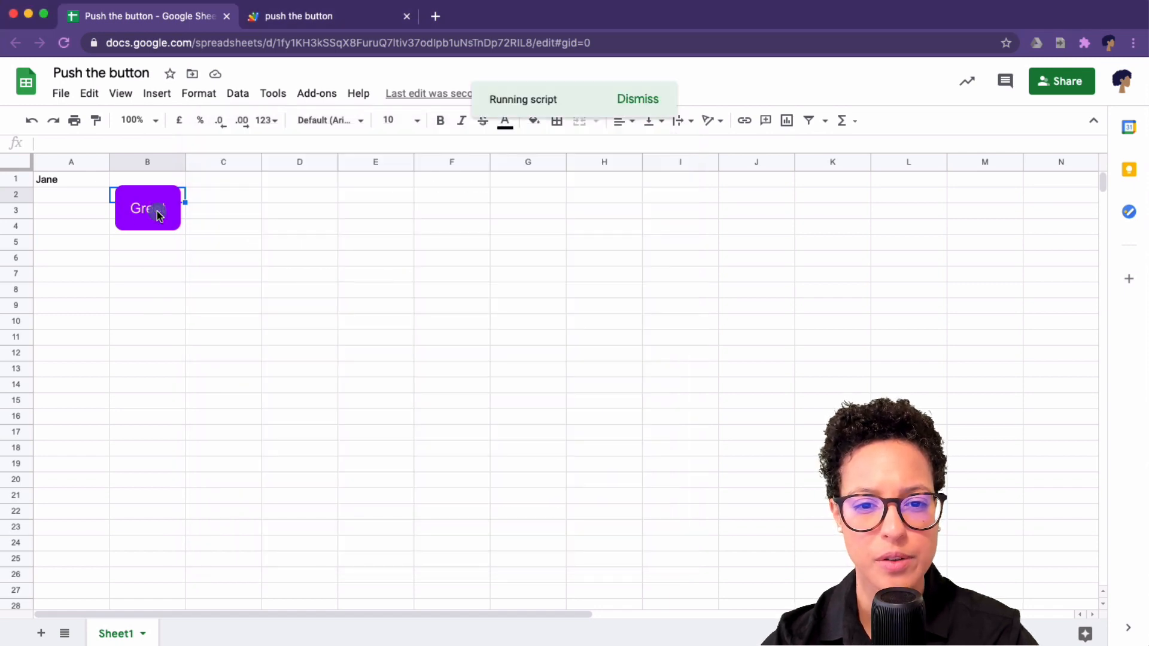
{"action": "left_click", "coordinate": [148, 209]}
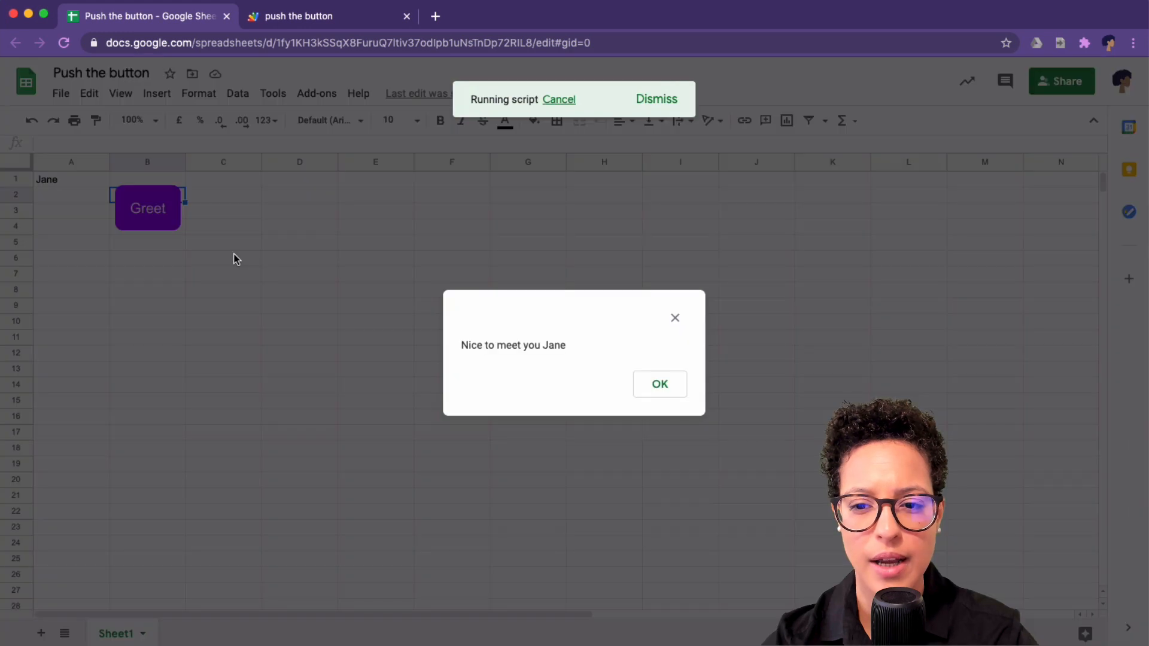
{"action": "mouse_move", "coordinate": [695, 399]}
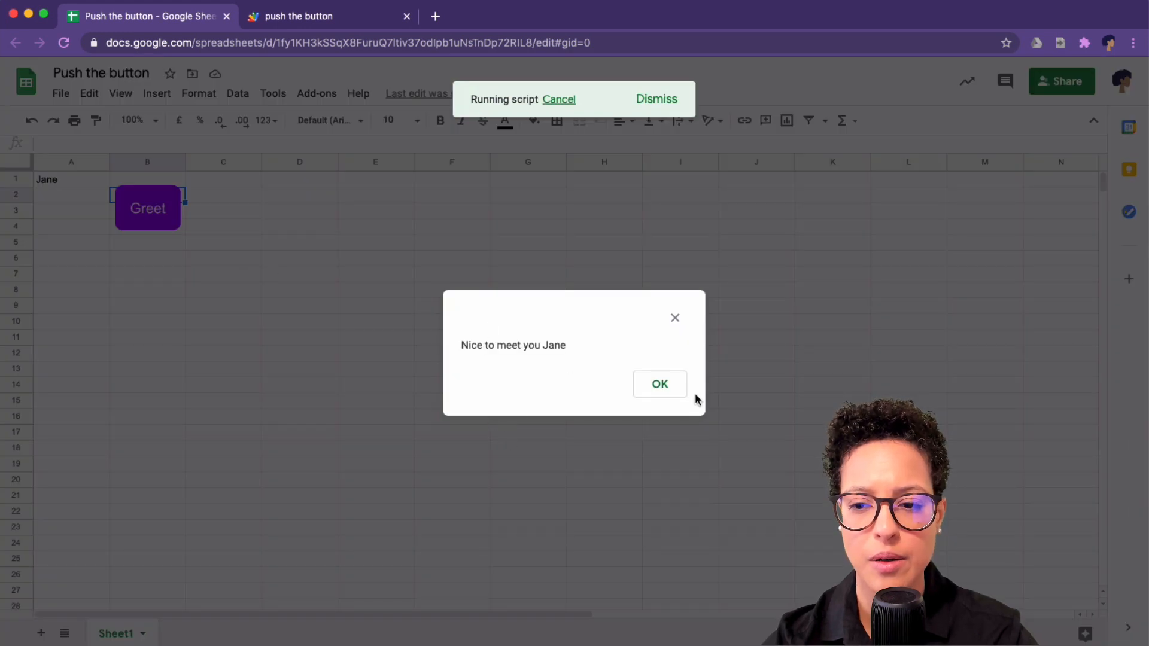
{"action": "left_click", "coordinate": [658, 384]}
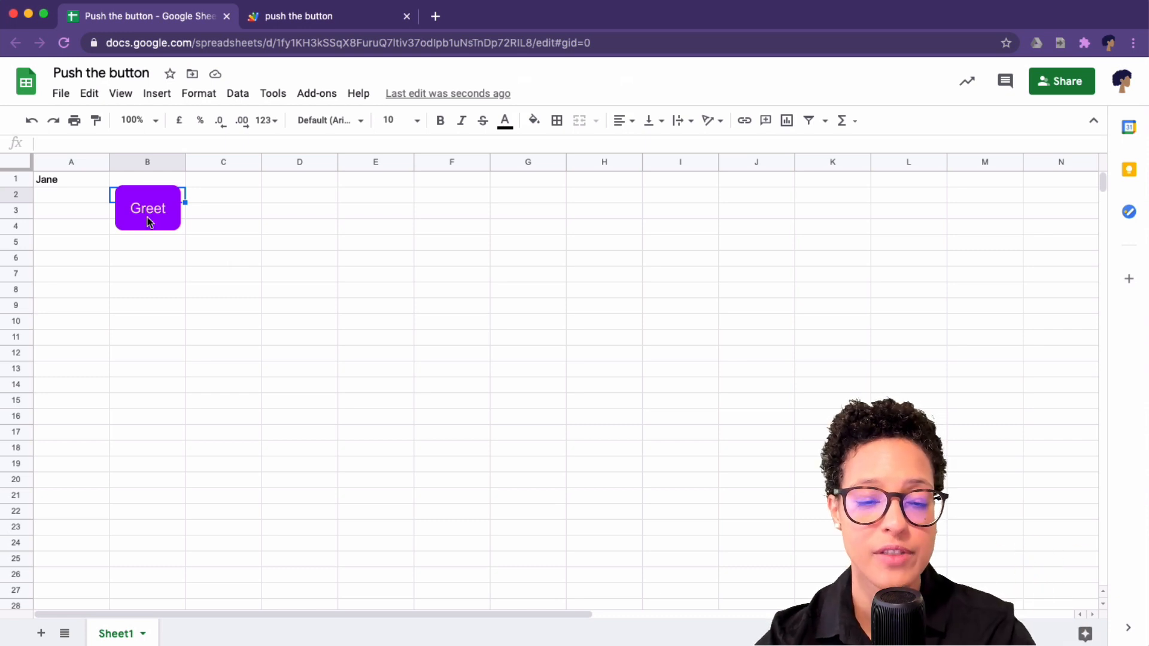
Select the Greet drawing and open its context menu
{"action": "left_click", "coordinate": [147, 209]}
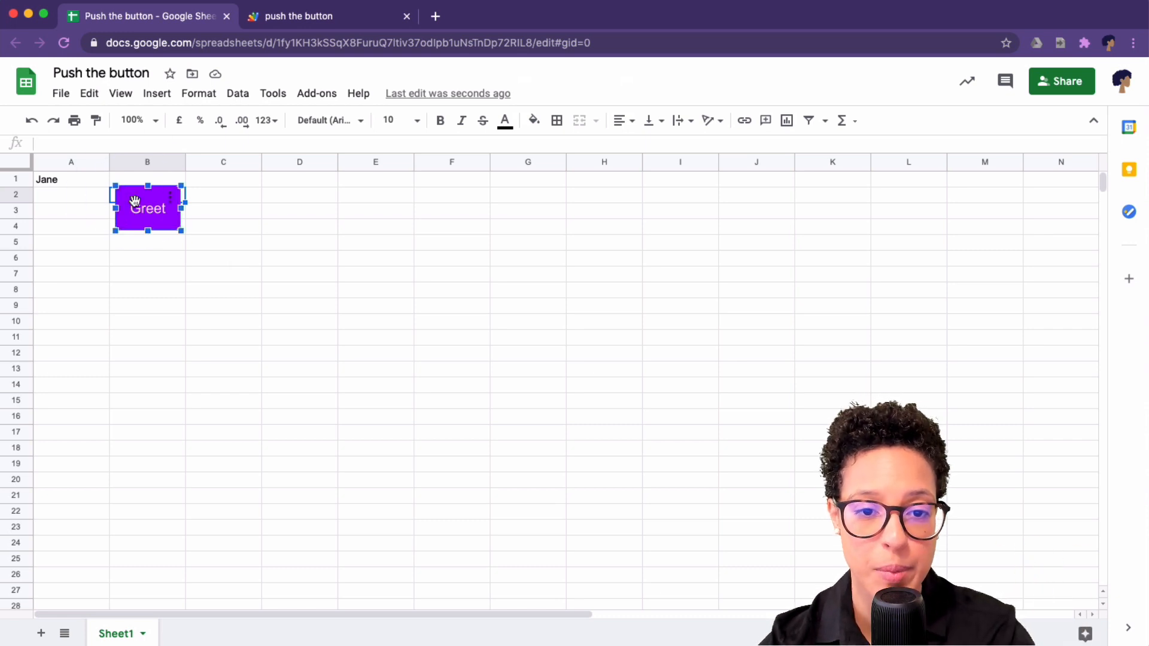
{"action": "mouse_move", "coordinate": [169, 204]}
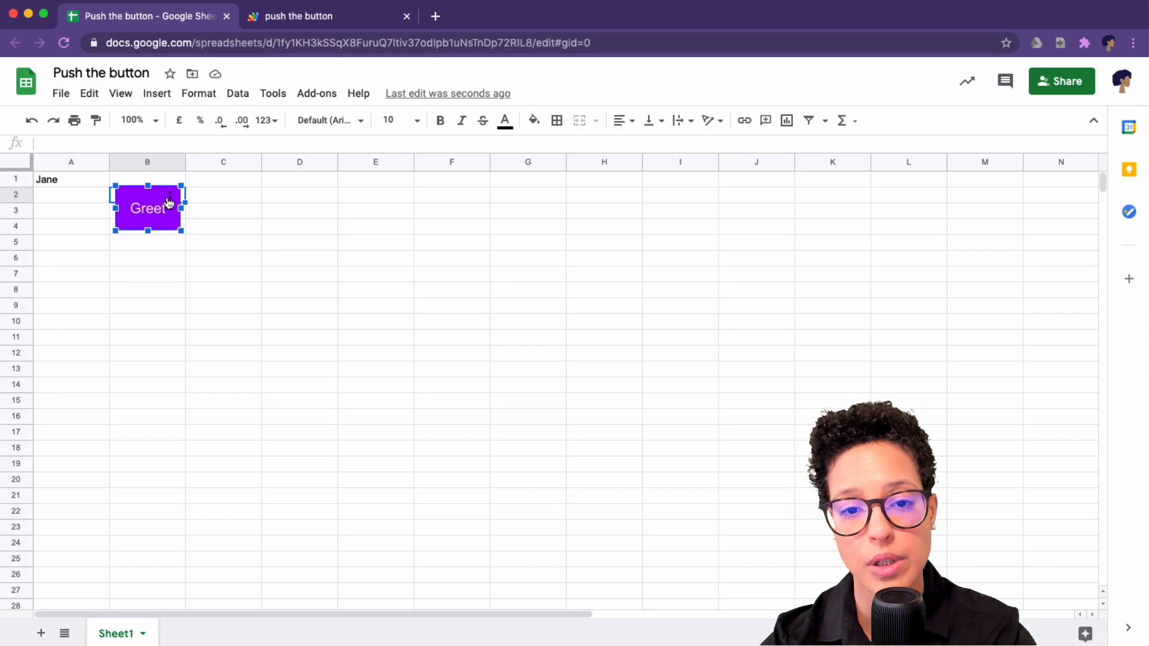
{"action": "right_click", "coordinate": [147, 208]}
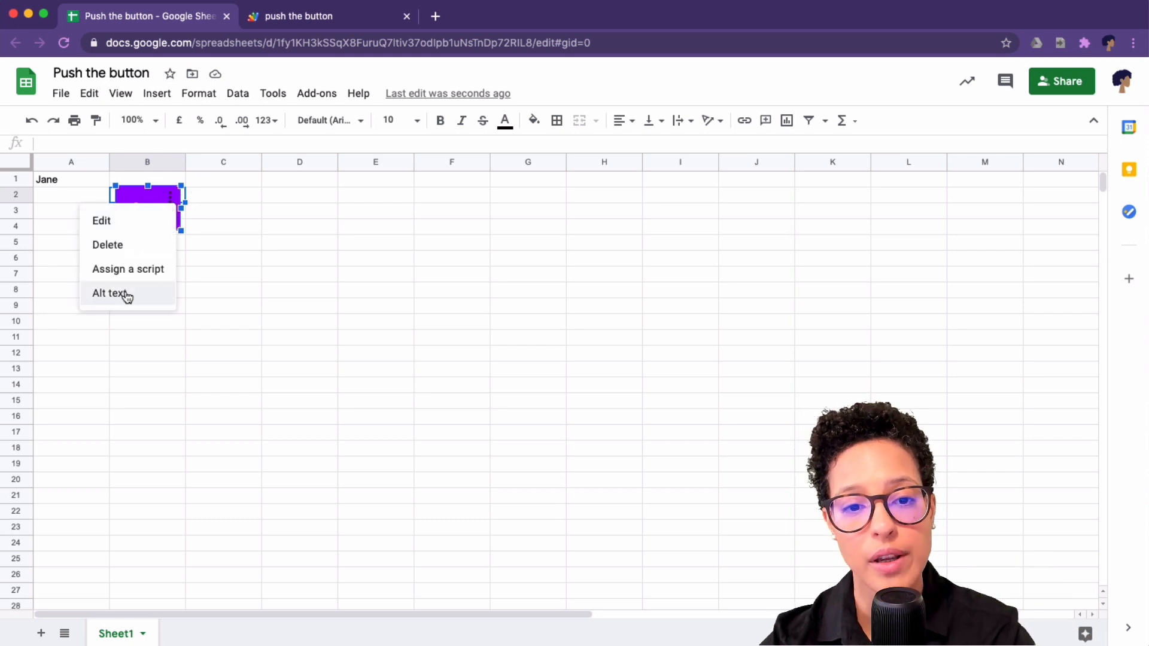
{"action": "mouse_move", "coordinate": [138, 254]}
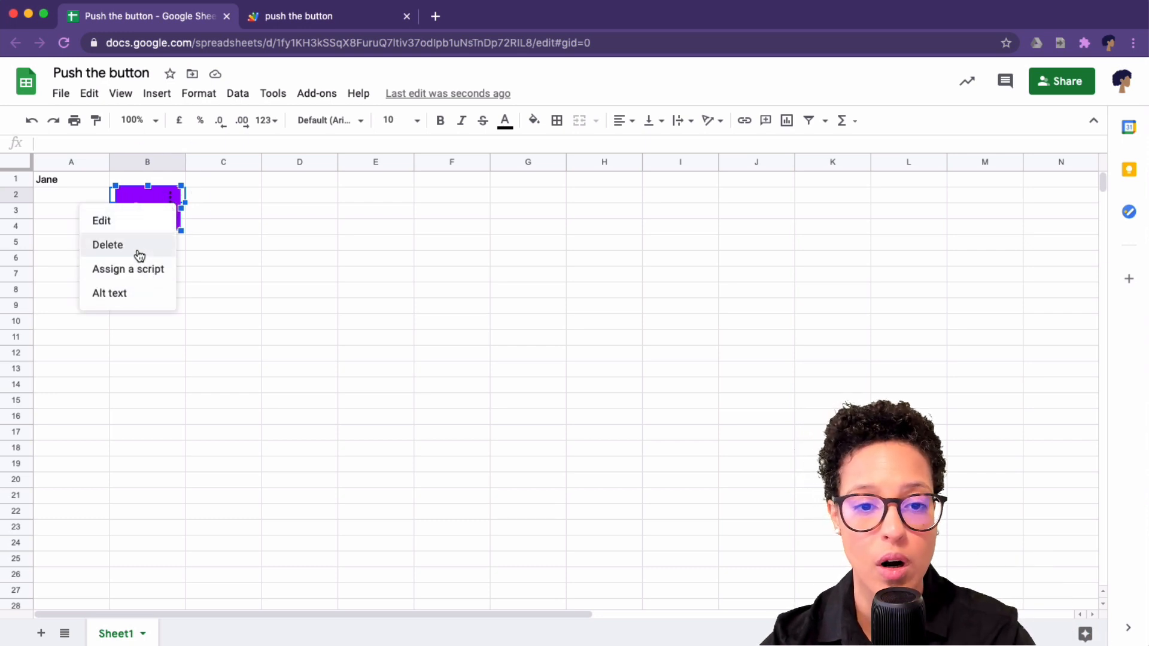
{"action": "mouse_move", "coordinate": [109, 293]}
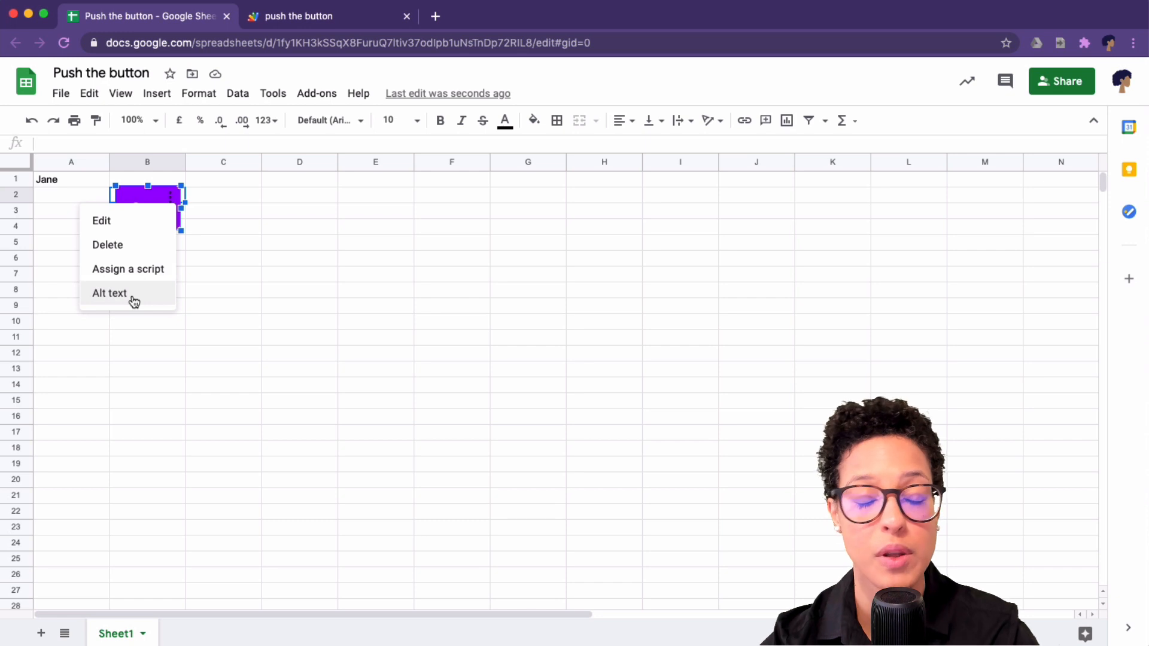
{"action": "mouse_move", "coordinate": [128, 221]}
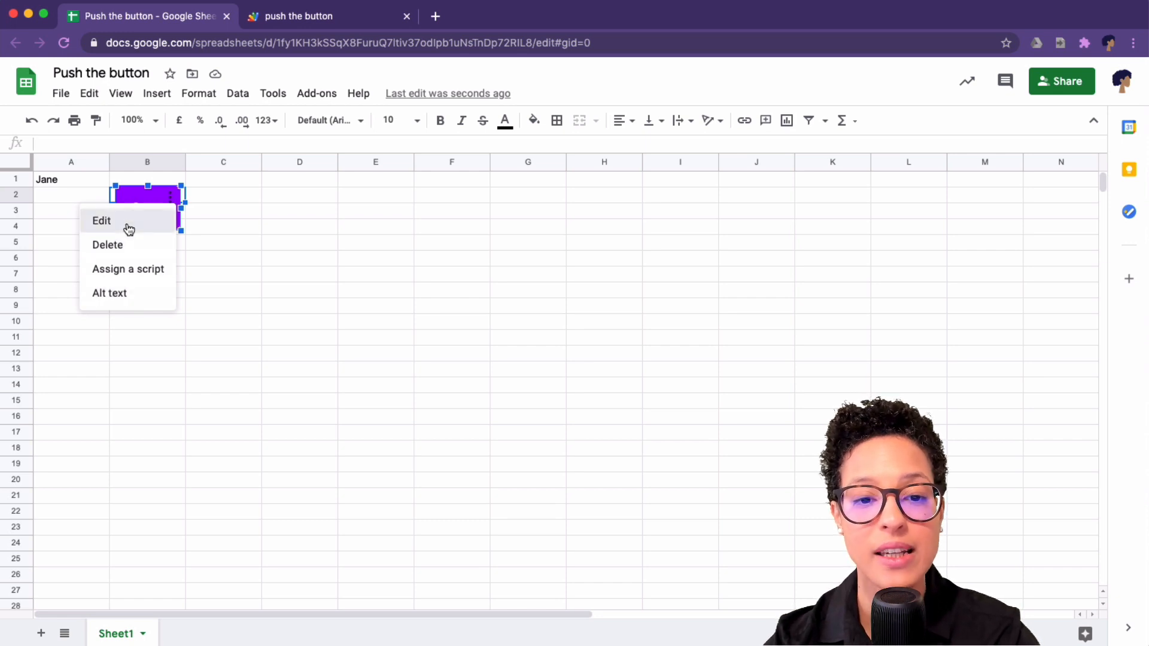
Open the Greet button in the drawing editor, then save and close it unchanged
{"action": "left_click", "coordinate": [101, 220]}
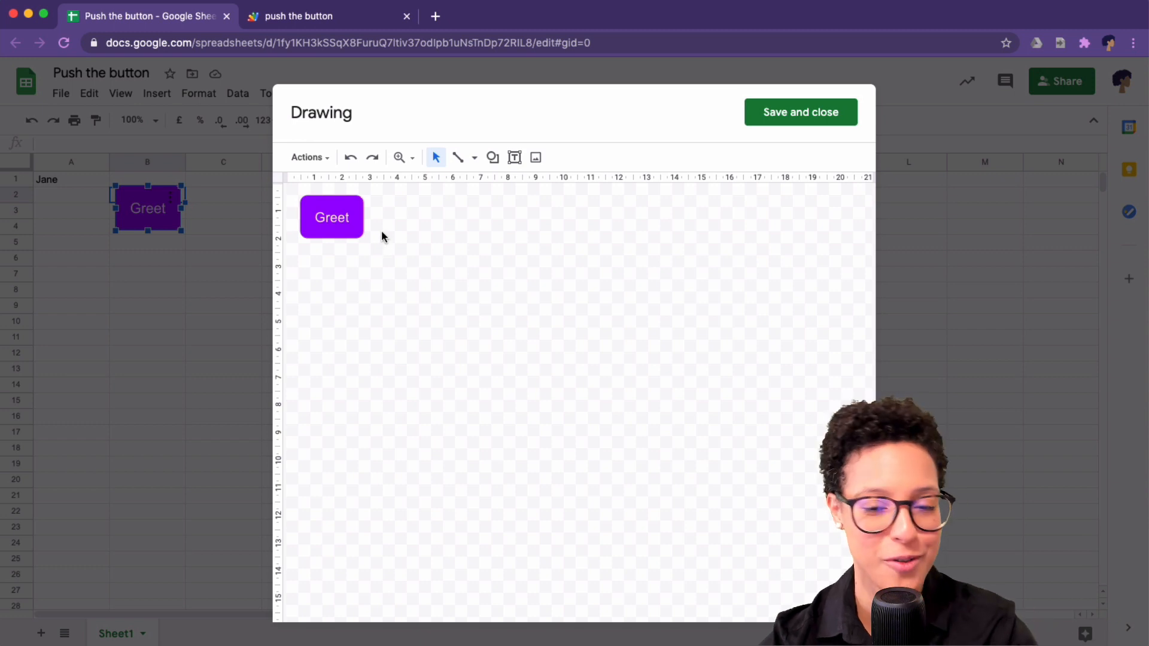
{"action": "mouse_move", "coordinate": [372, 234]}
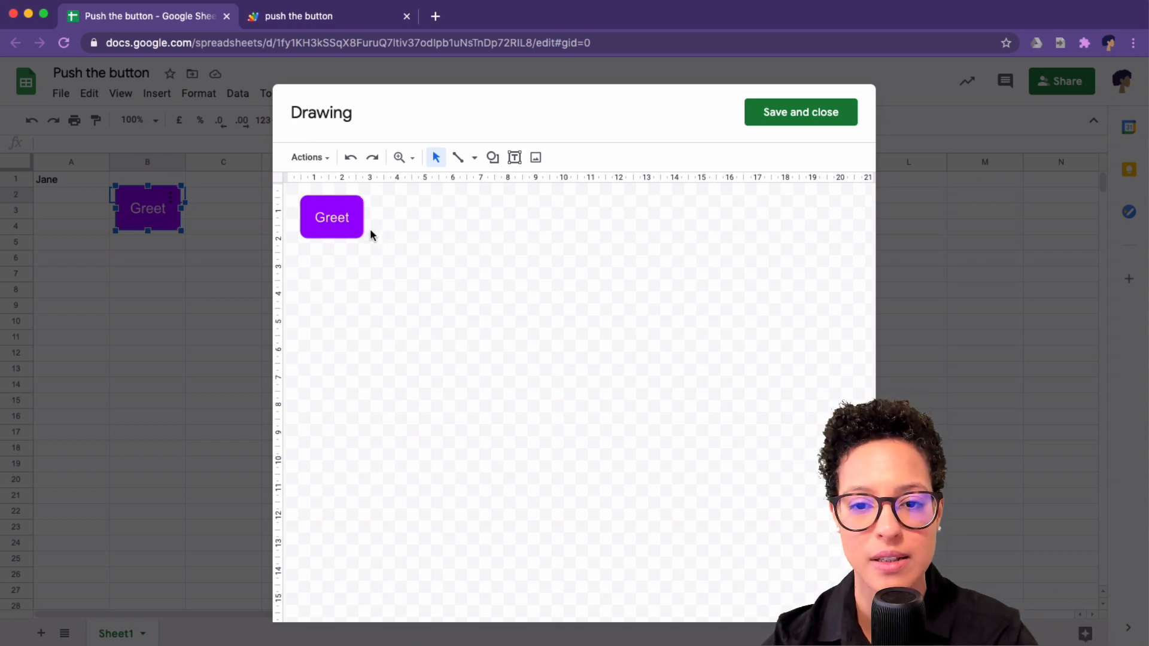
{"action": "left_click", "coordinate": [800, 112]}
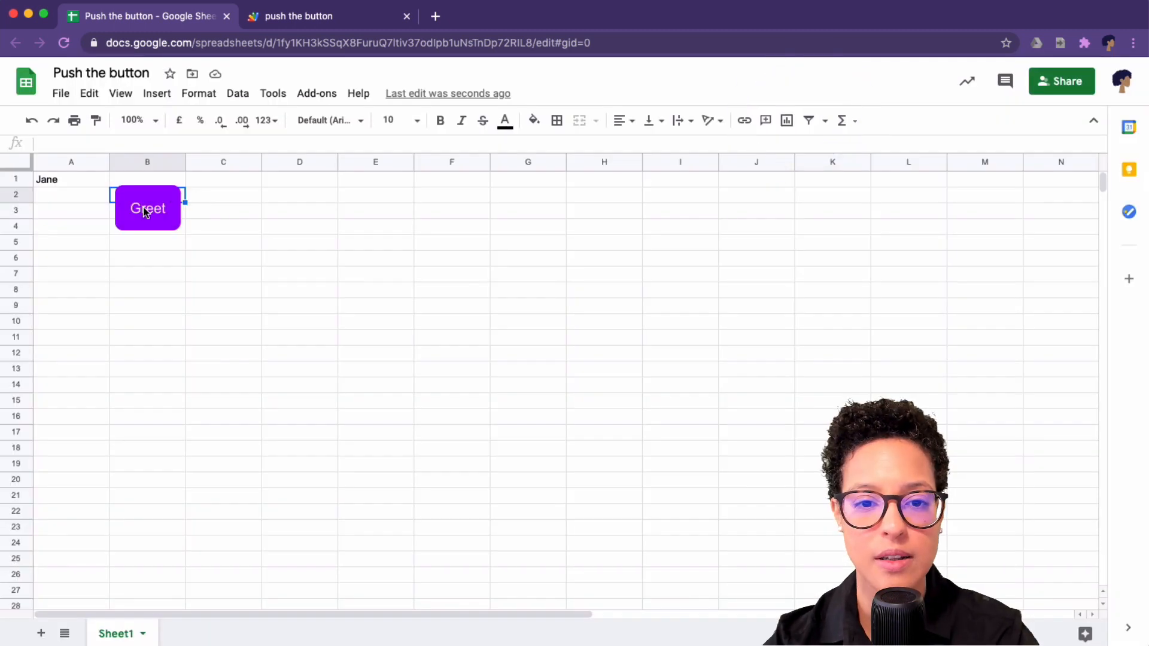
Reopen the Greet drawing's context menu with a right-click
{"action": "right_click", "coordinate": [148, 208]}
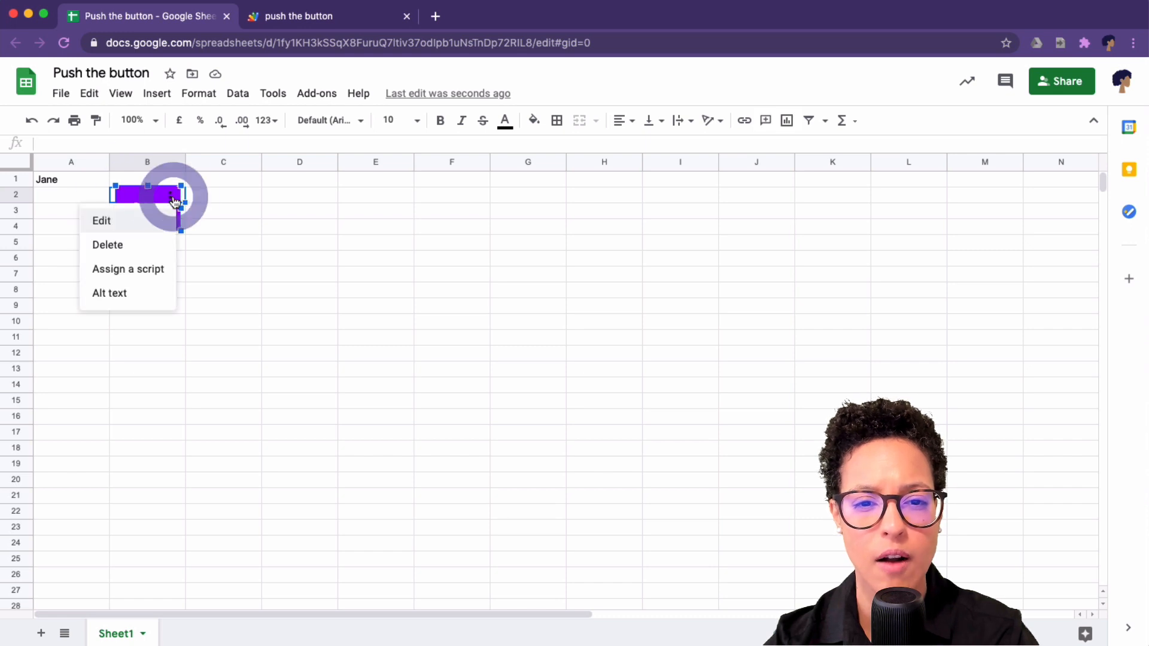
{"action": "mouse_move", "coordinate": [123, 245]}
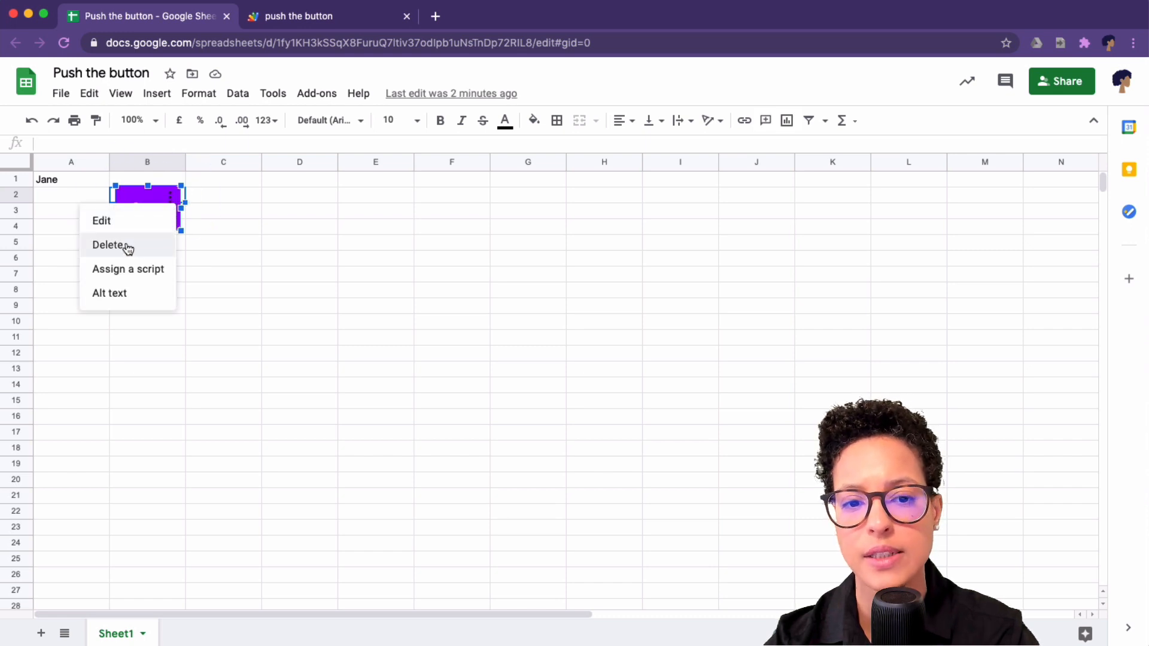
{"action": "mouse_move", "coordinate": [128, 268]}
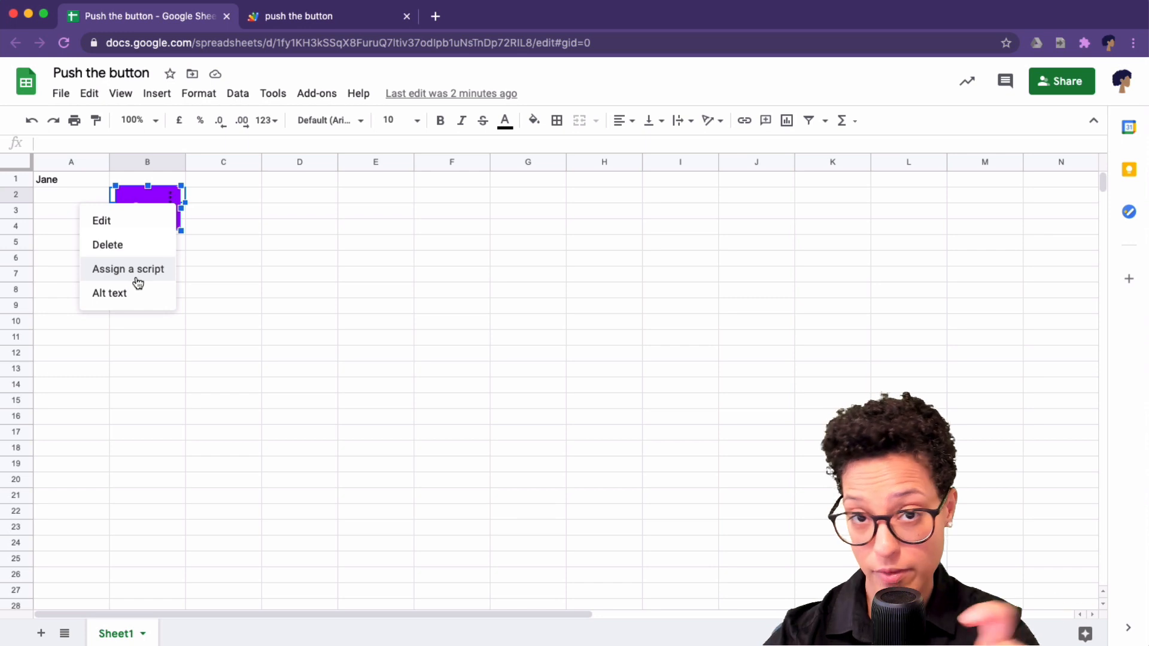
{"action": "mouse_move", "coordinate": [109, 293]}
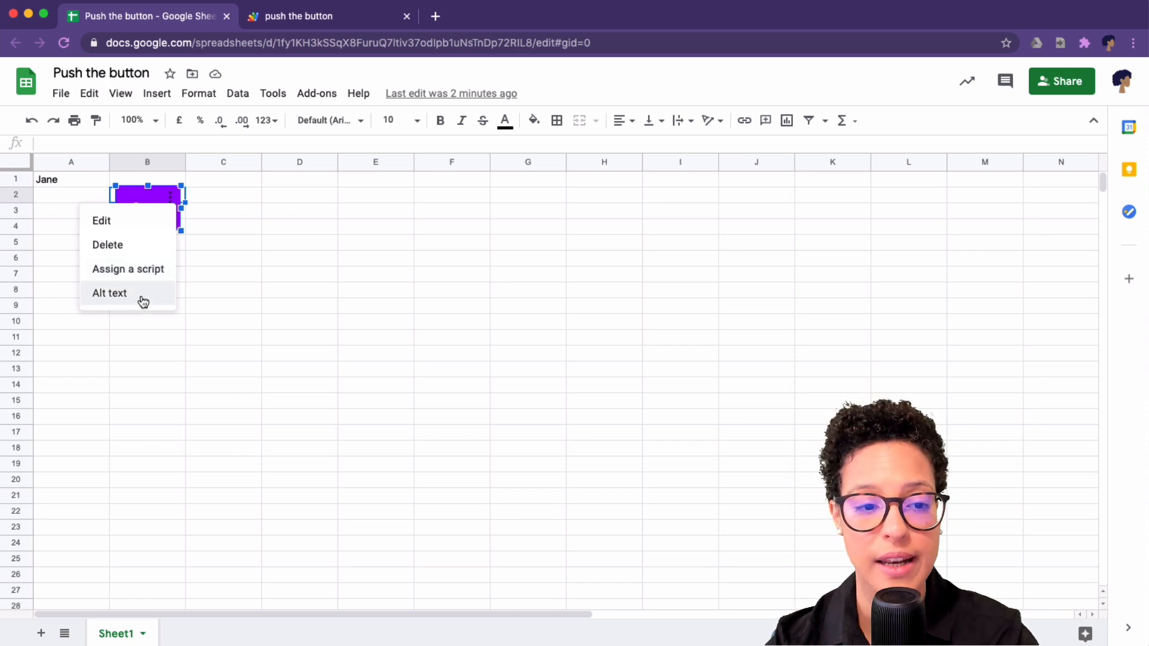